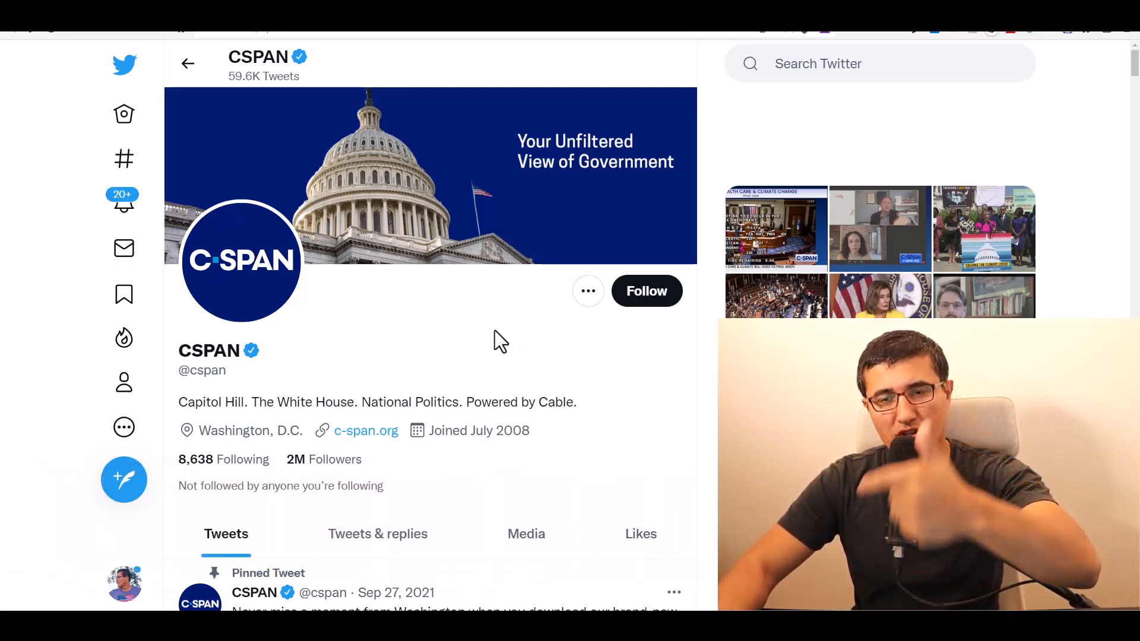
Review the House tax bill tweet text and the example result JSON before returning to the scenario
scroll(down, 3)
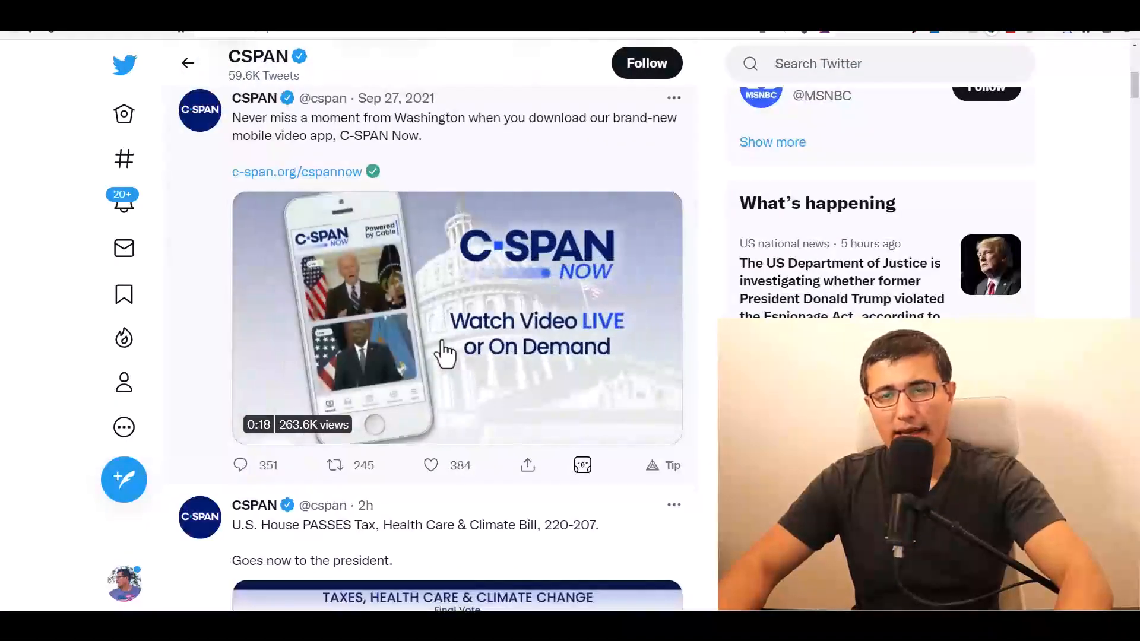
scroll(down, 3)
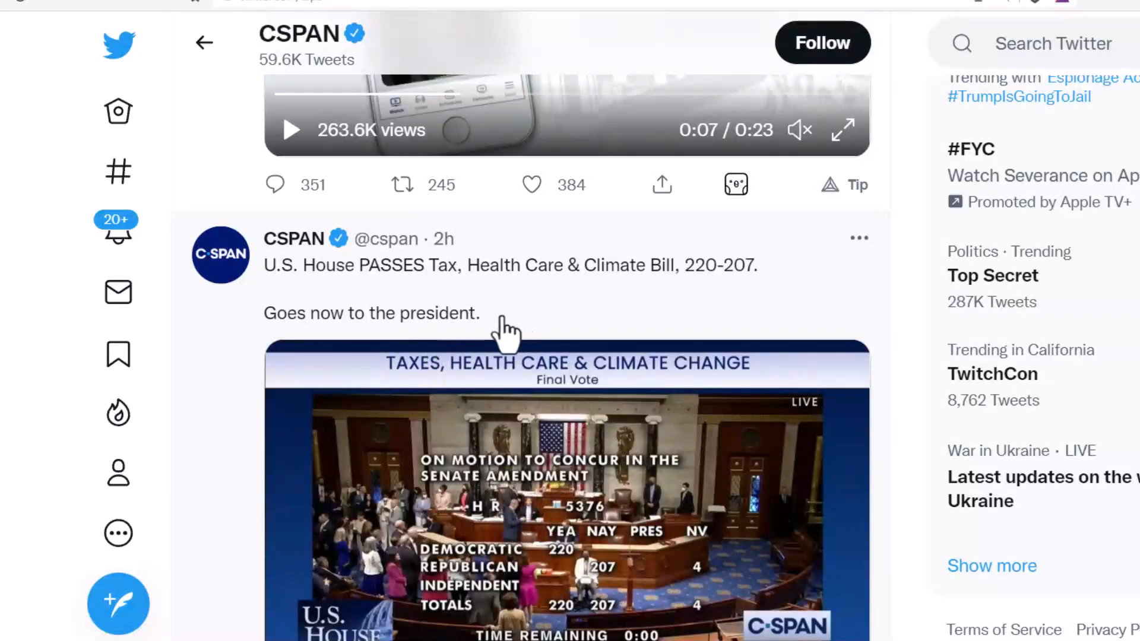
drag(265, 264, 480, 312)
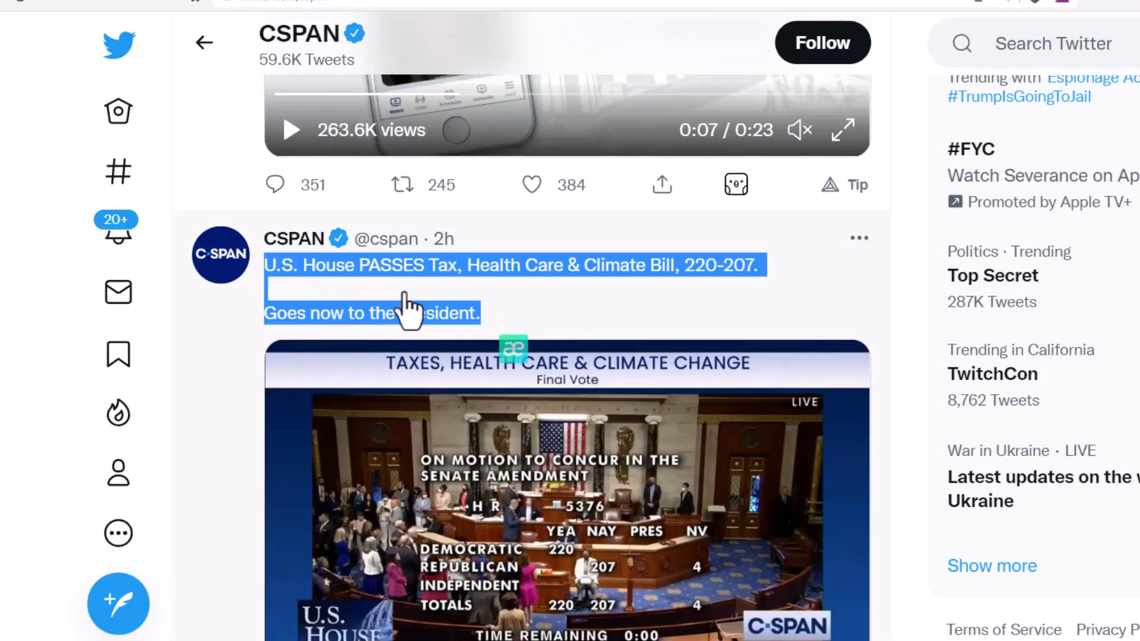
mouse_move(289, 244)
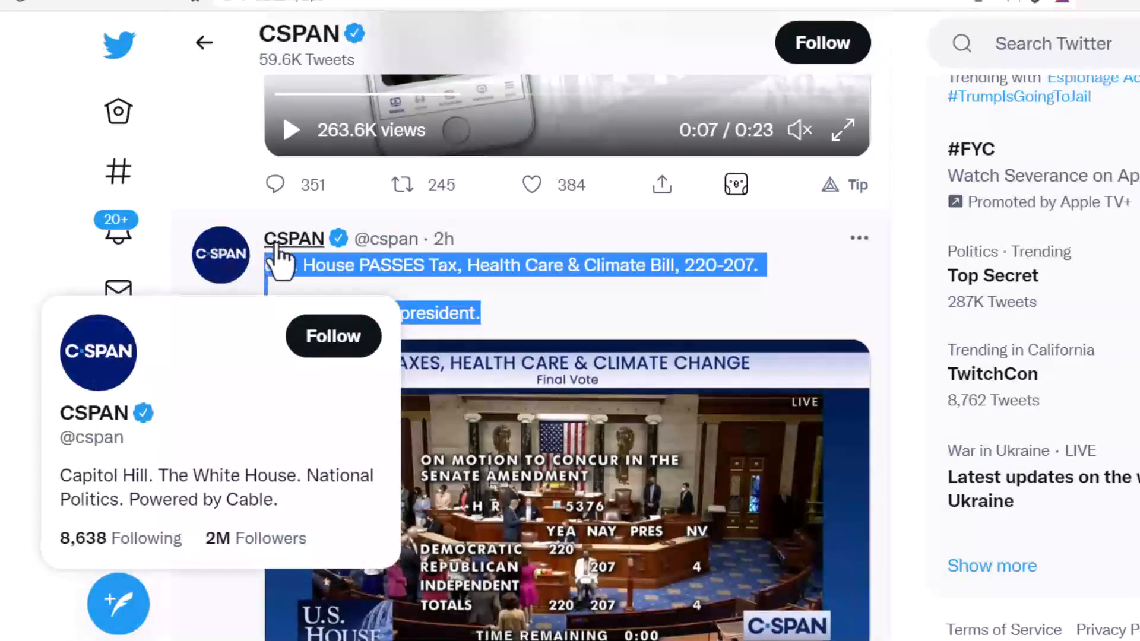
mouse_move(464, 254)
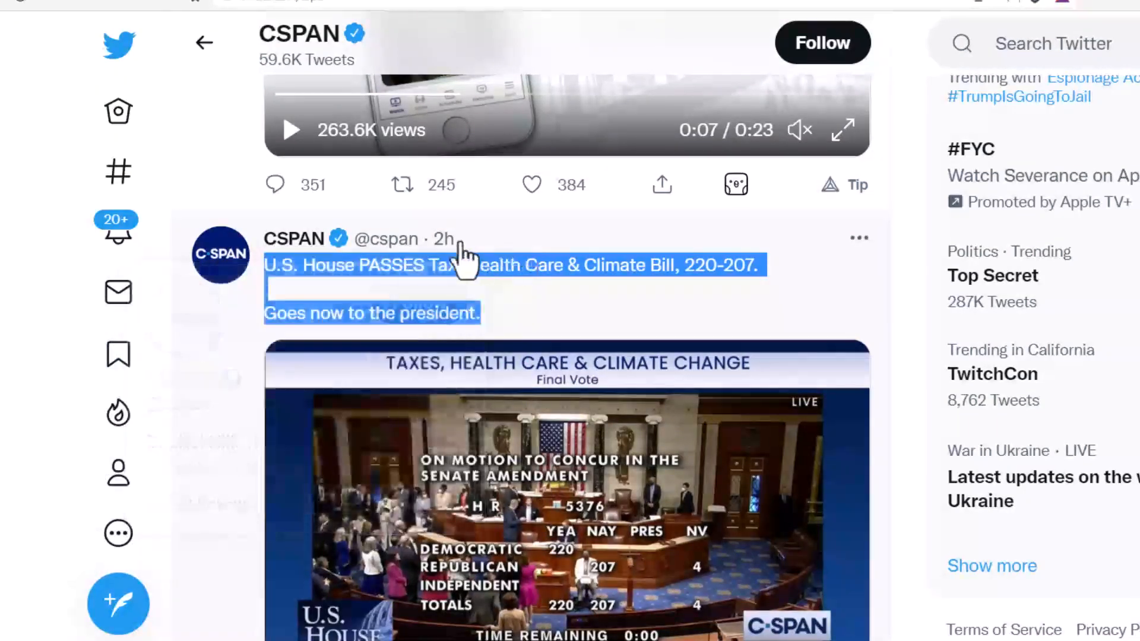
scroll(down, 3)
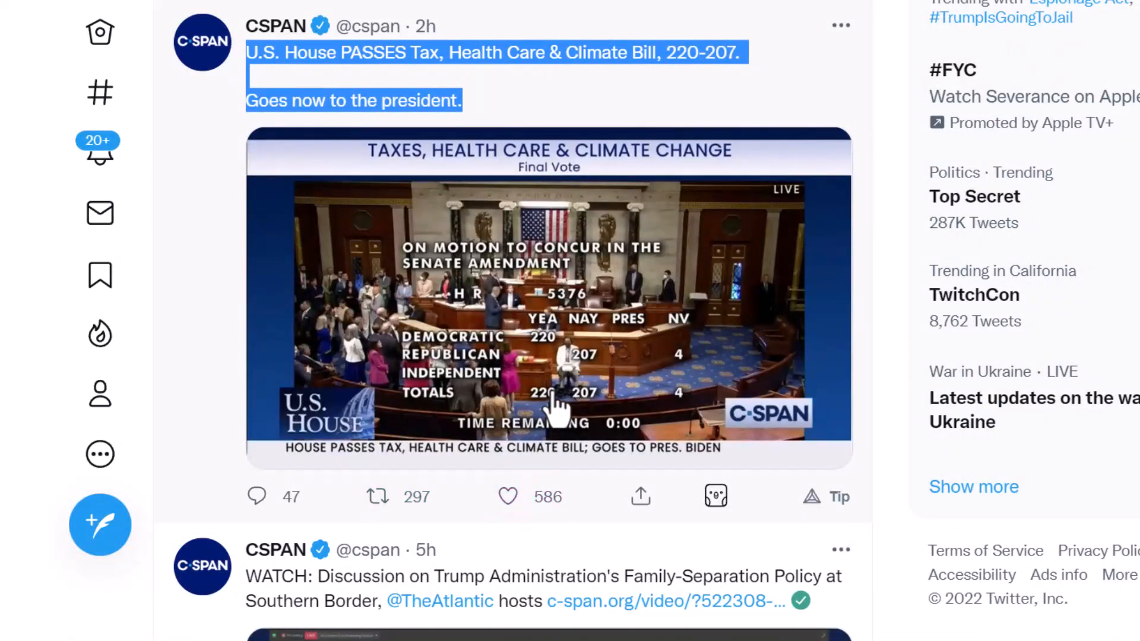
mouse_move(584, 233)
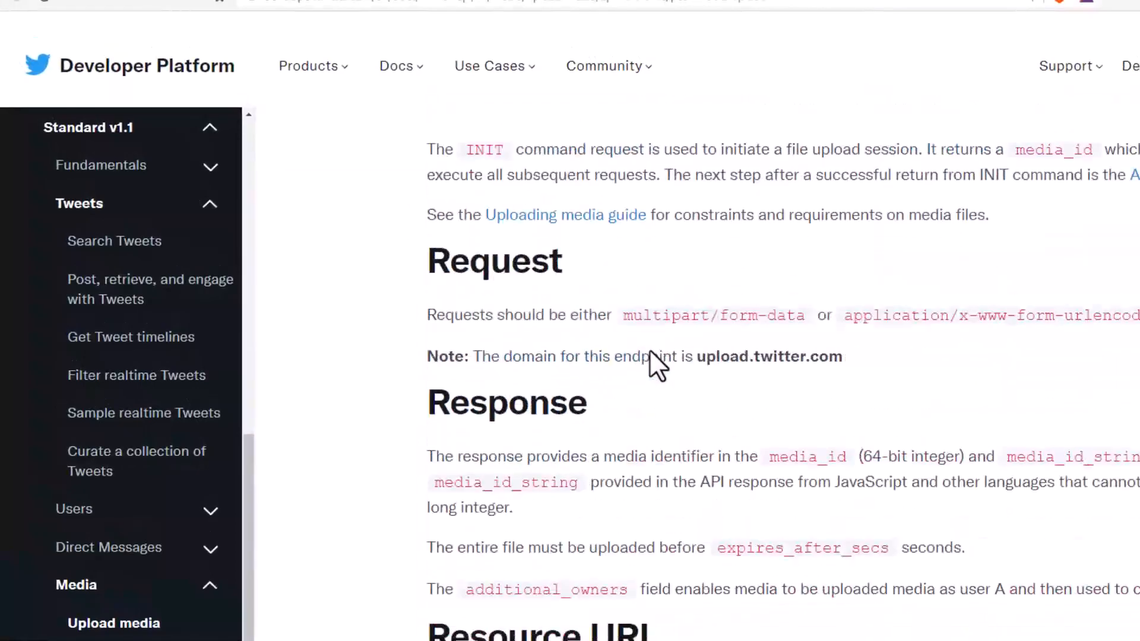
scroll(down, 3)
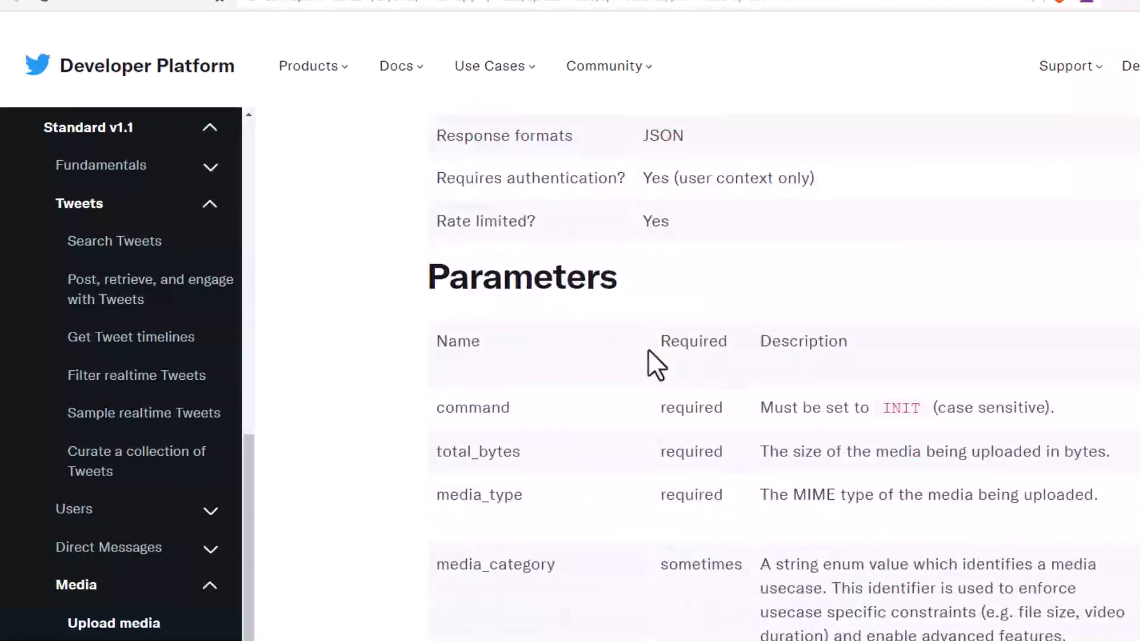
scroll(down, 3)
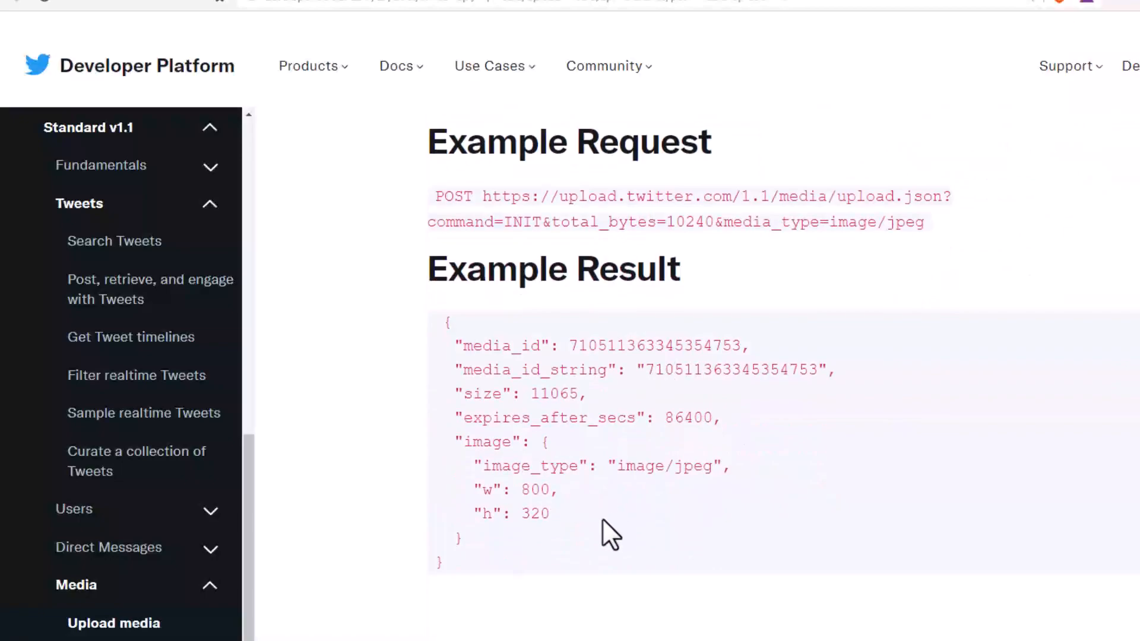
drag(606, 534, 421, 320)
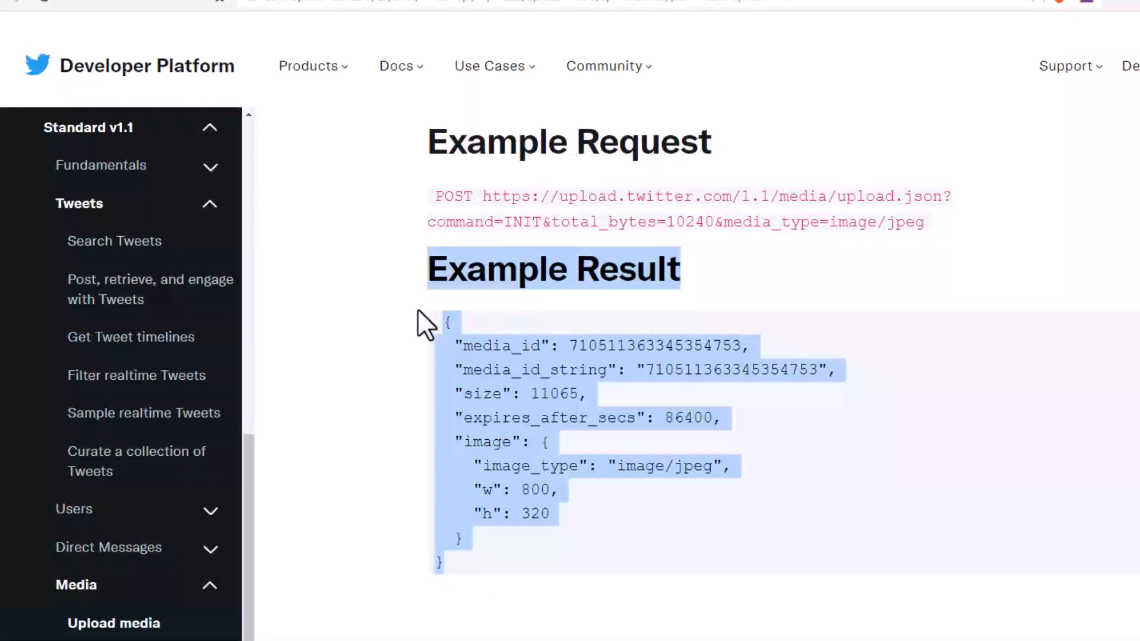
mouse_move(675, 249)
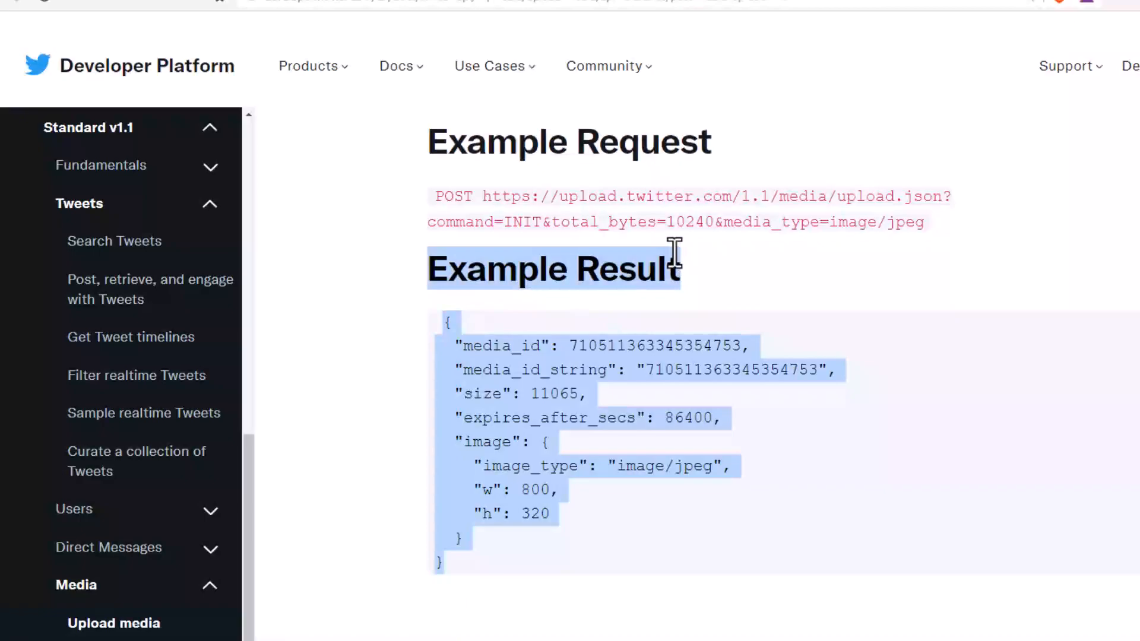
mouse_move(722, 157)
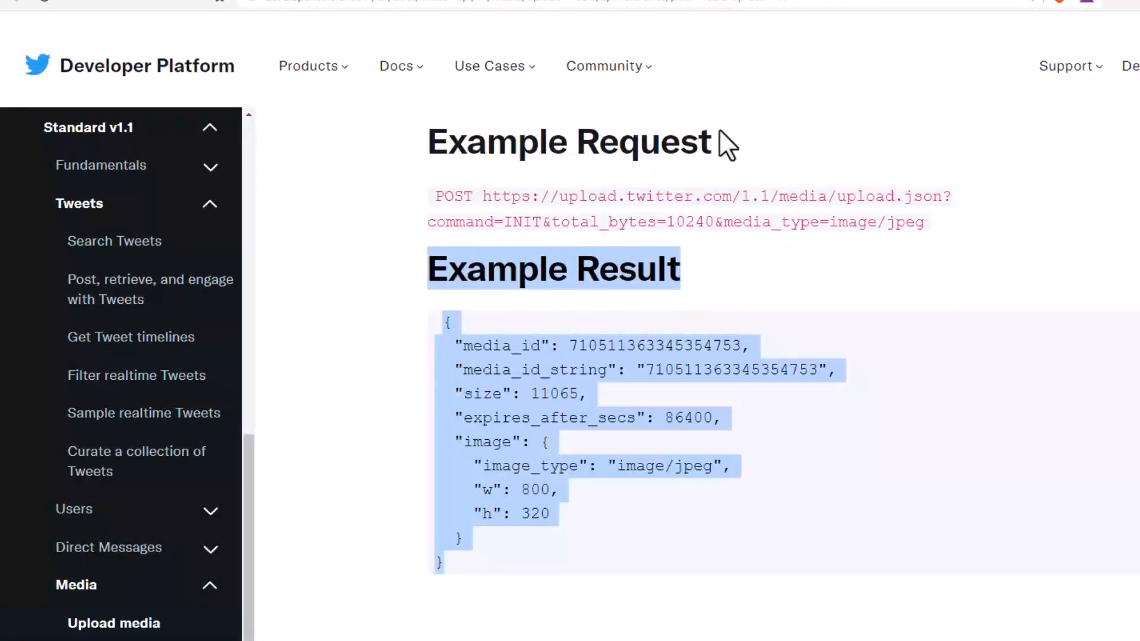
click(397, 67)
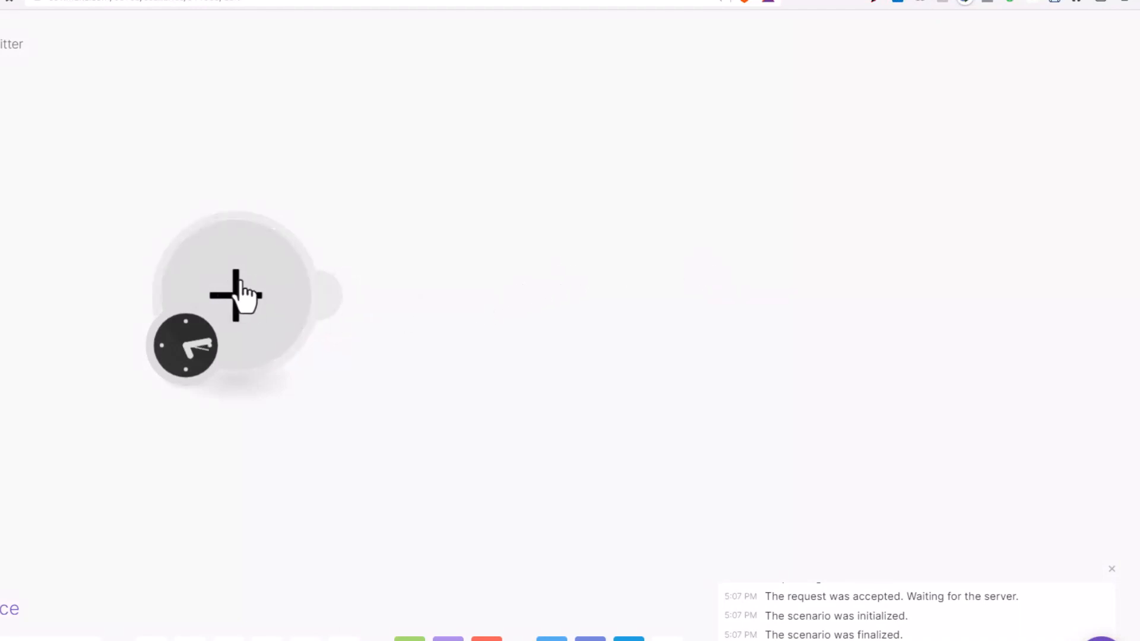
Add a Twitter Search Tweets module as the scenario's first module with its settings open
click(230, 299)
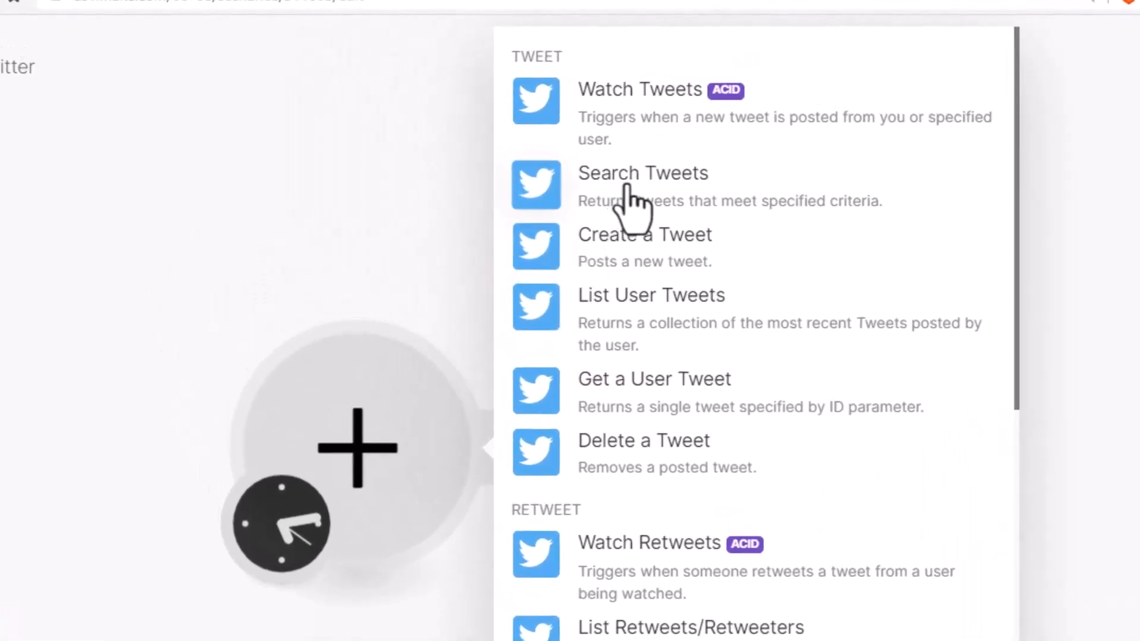
click(642, 173)
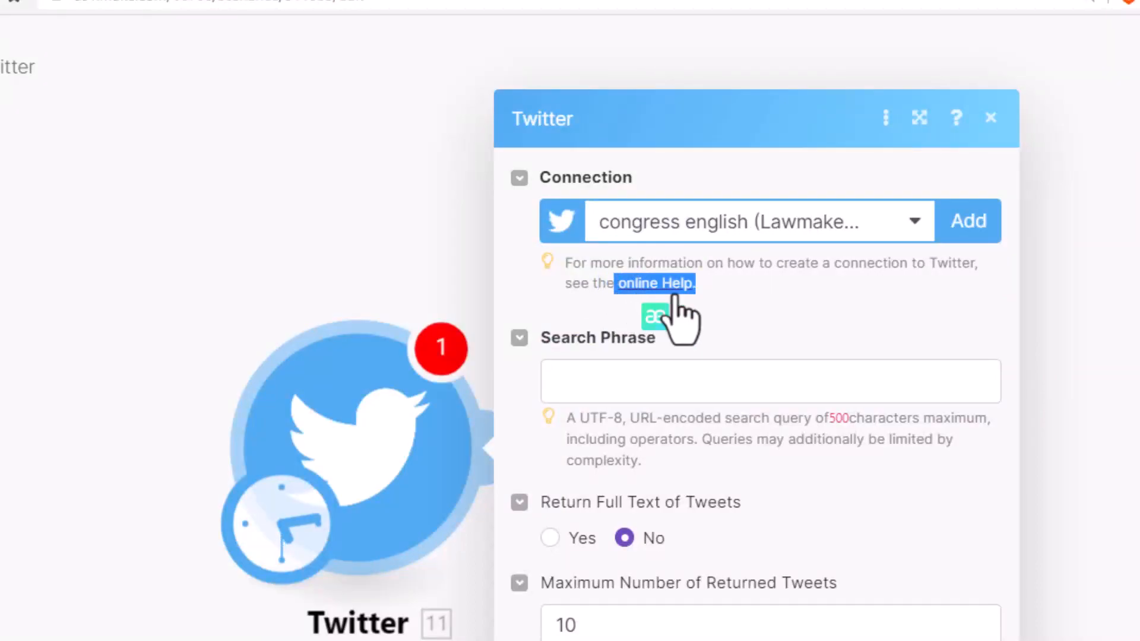
mouse_move(600, 373)
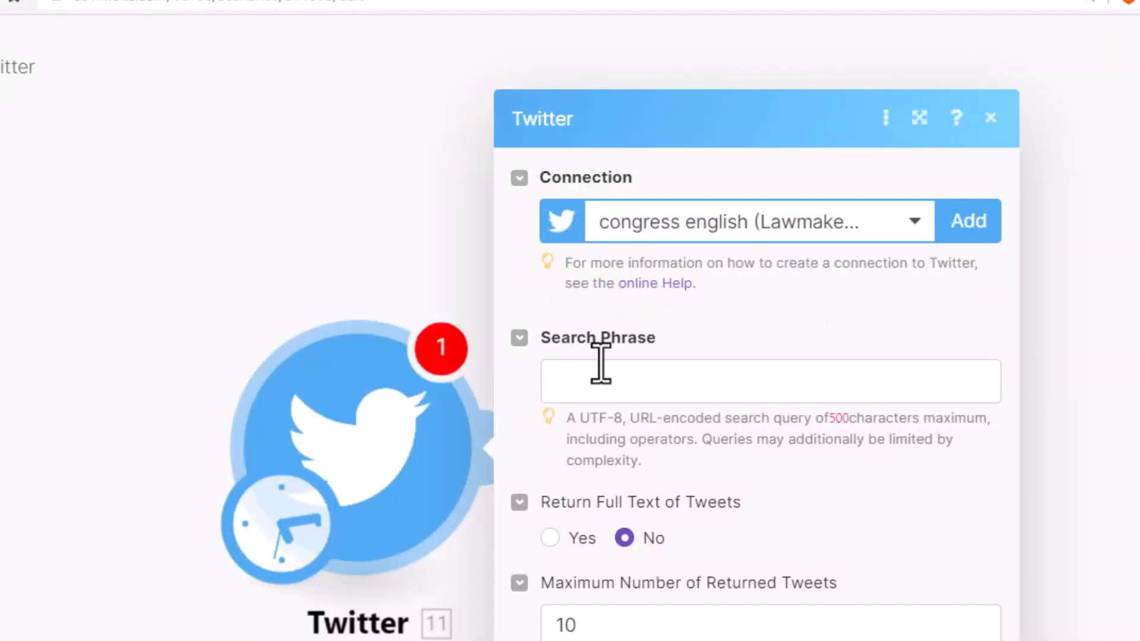
mouse_move(609, 387)
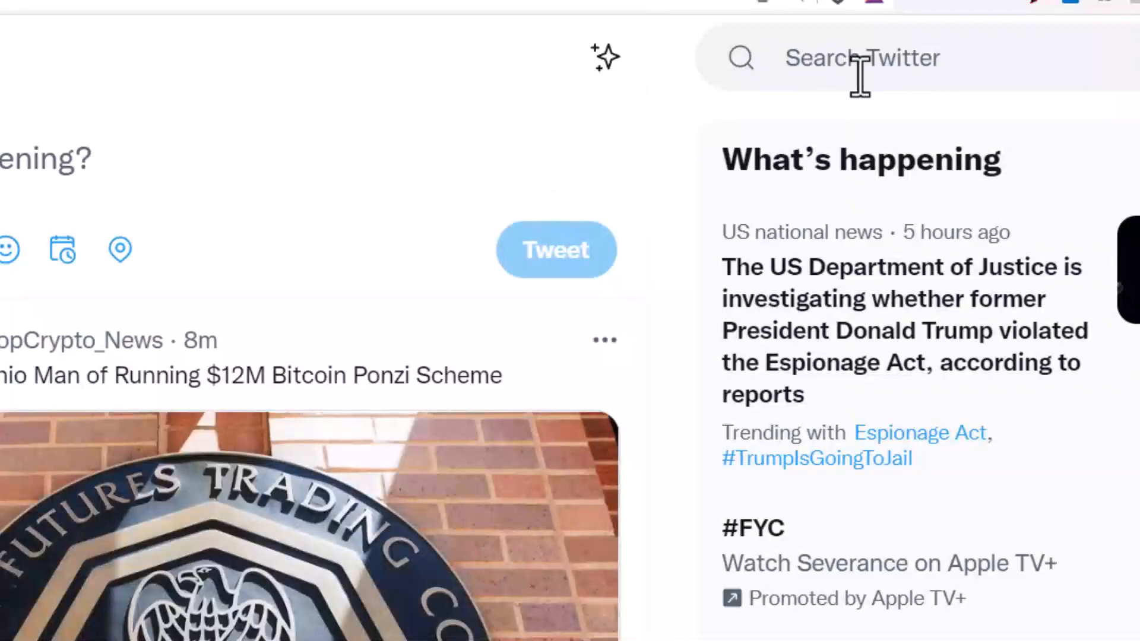
mouse_move(854, 77)
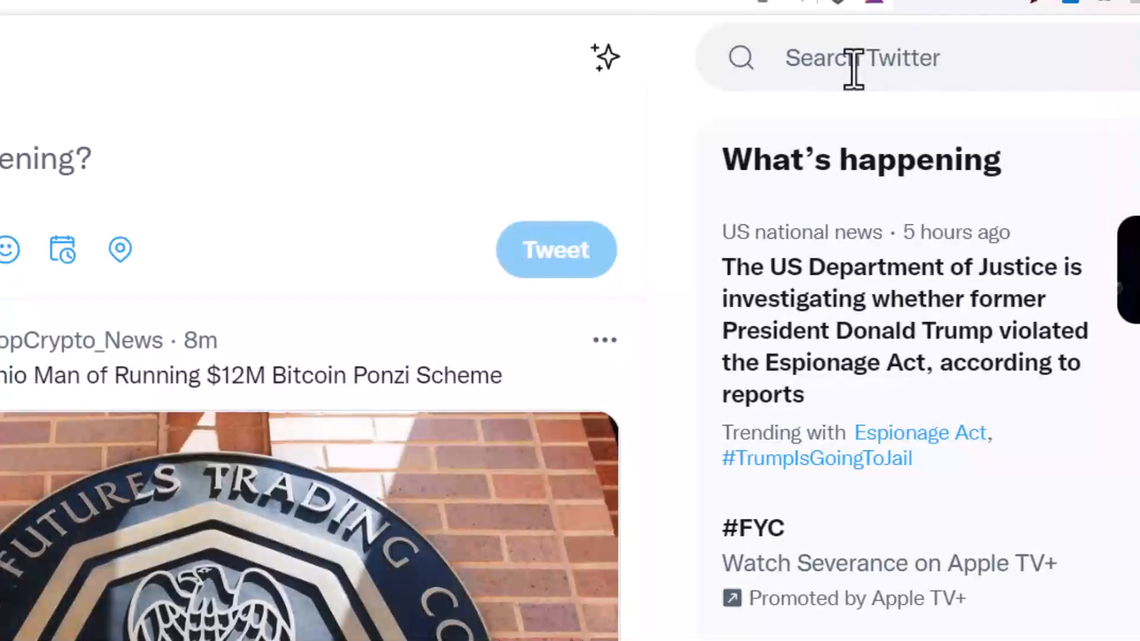
Search Twitter for 'filter:native_video from:cspan' and stop the top result's autoplaying video
text(f)
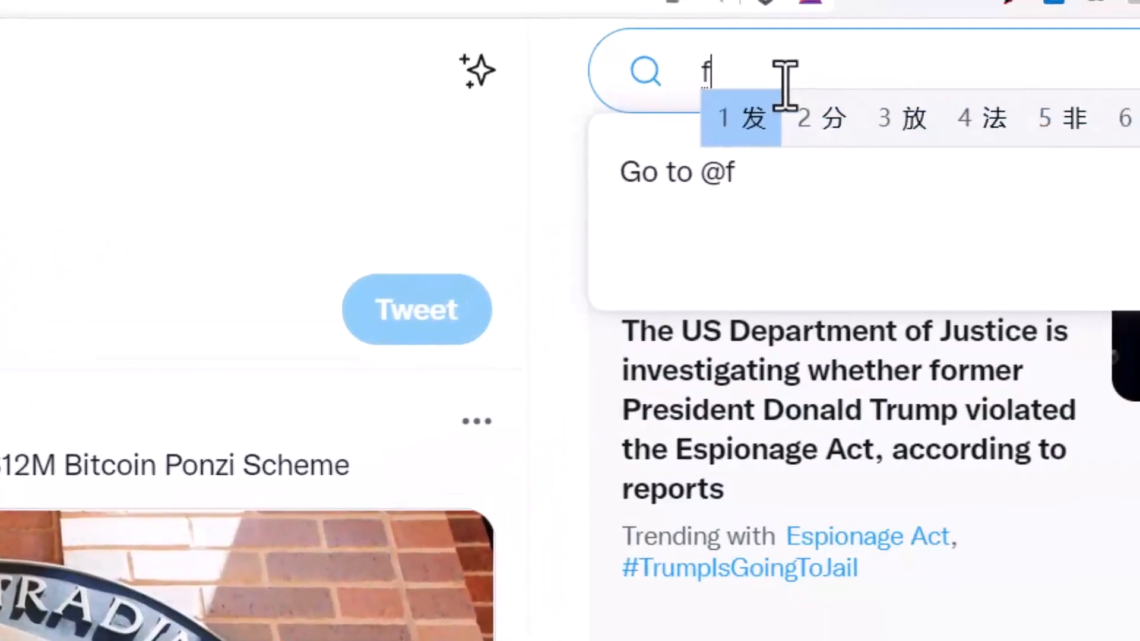
text(ilter:native_video)
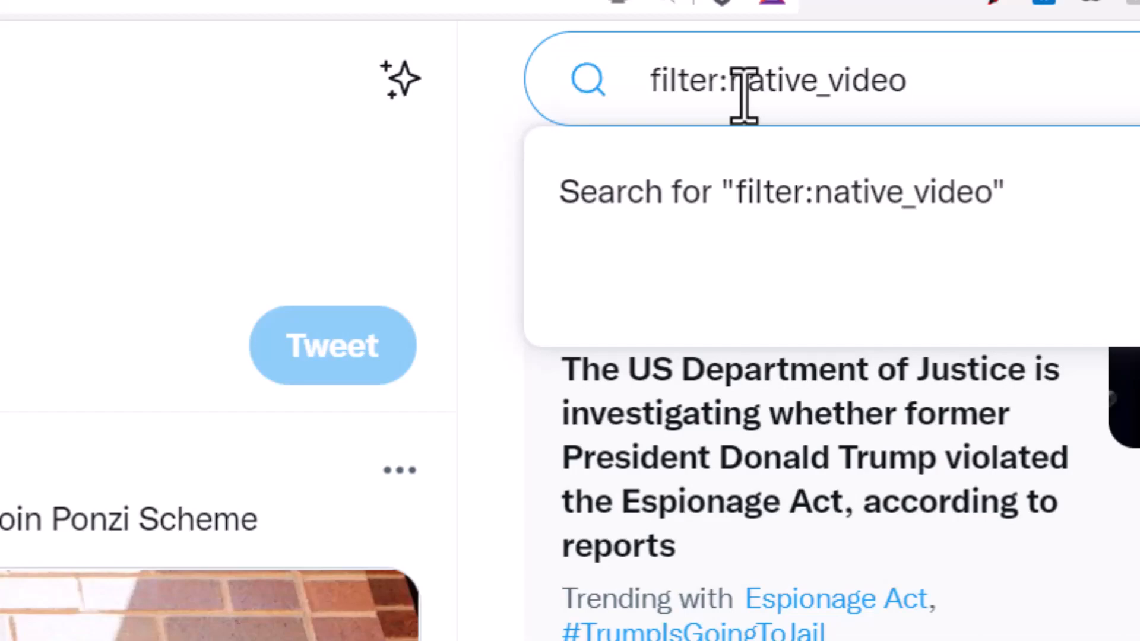
text(from:cspan)
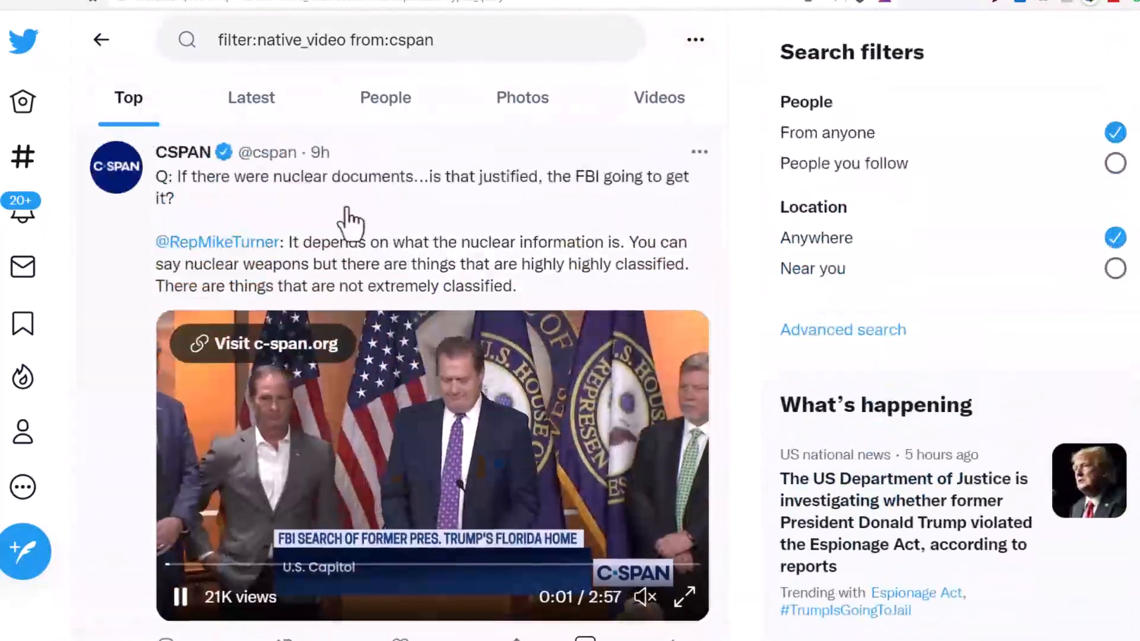
click(406, 40)
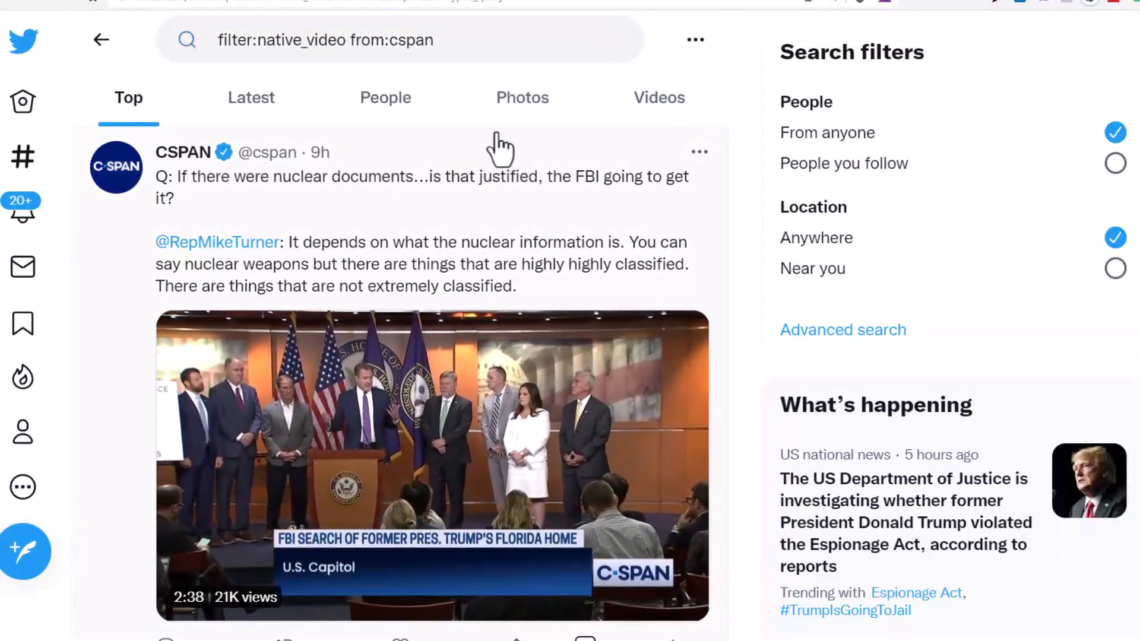
click(250, 97)
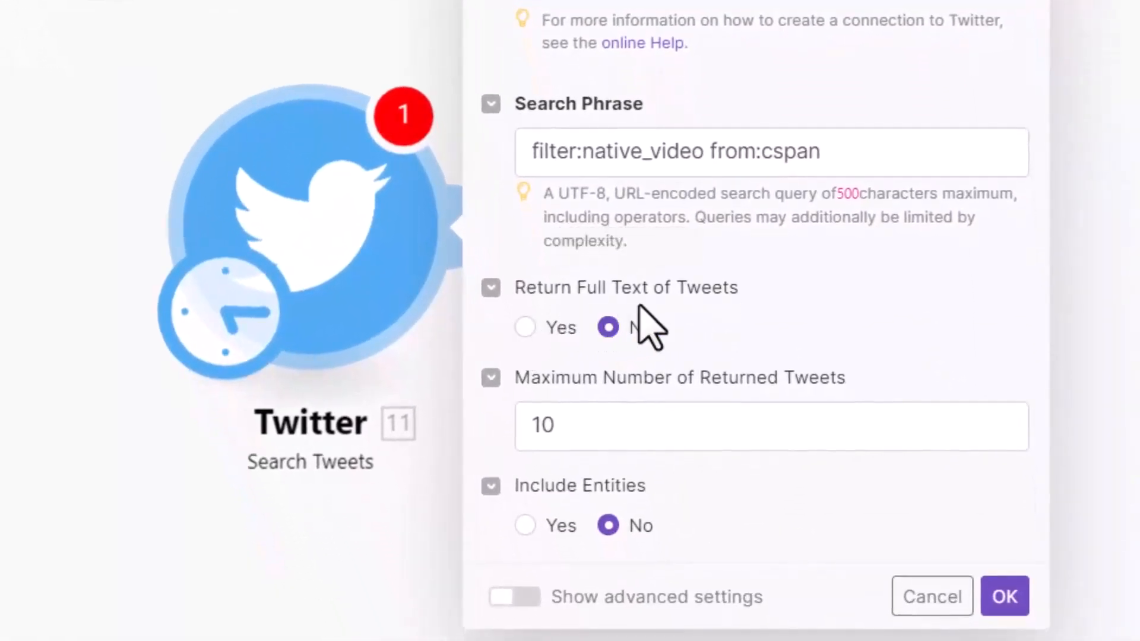
Set Return Full Text Yes, Maximum Returned Tweets 1 and Include Entities Yes
click(524, 328)
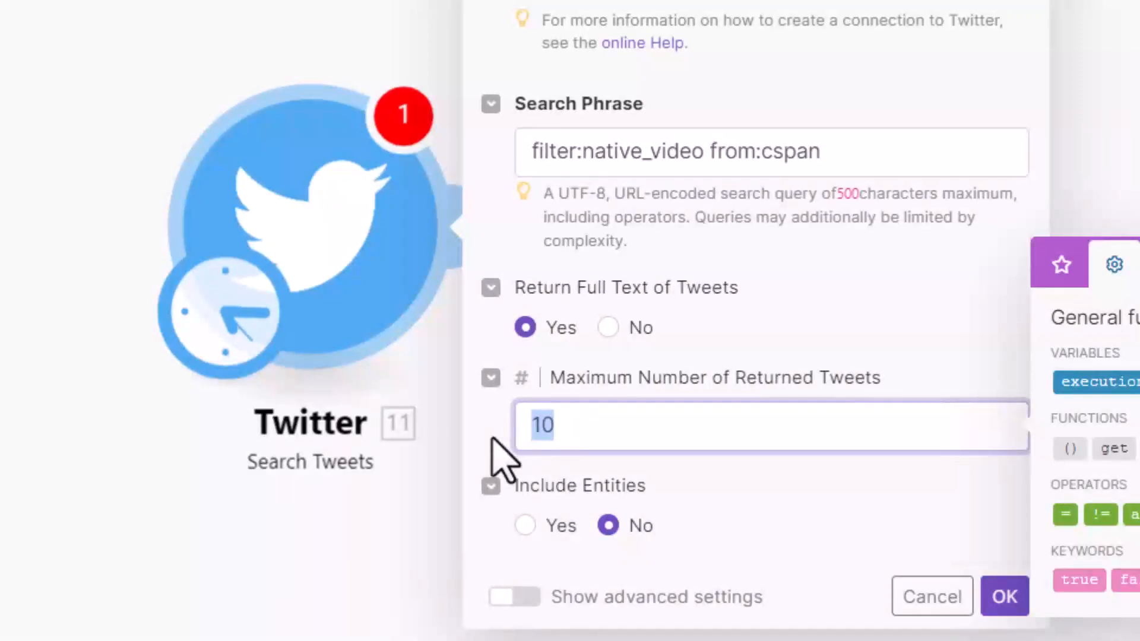
text(1)
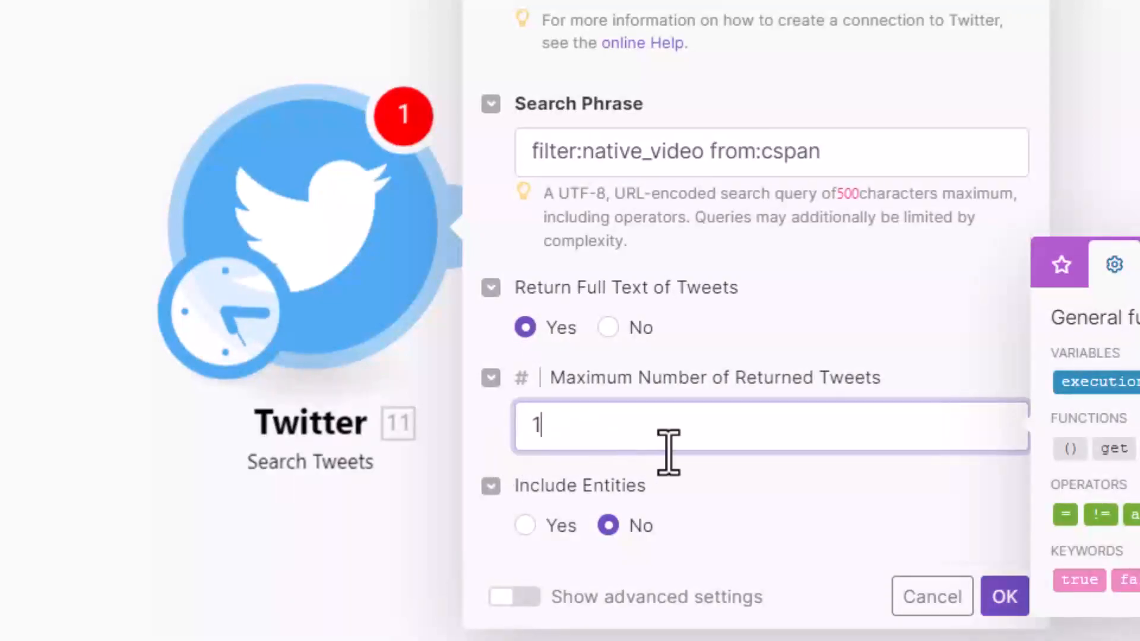
mouse_move(525, 548)
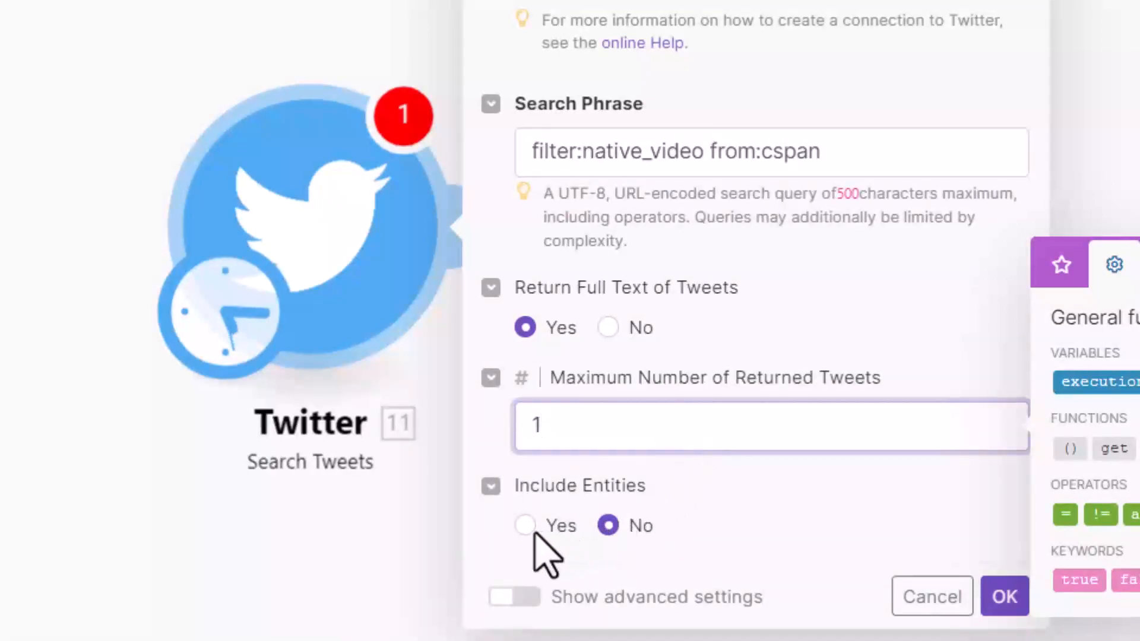
click(525, 525)
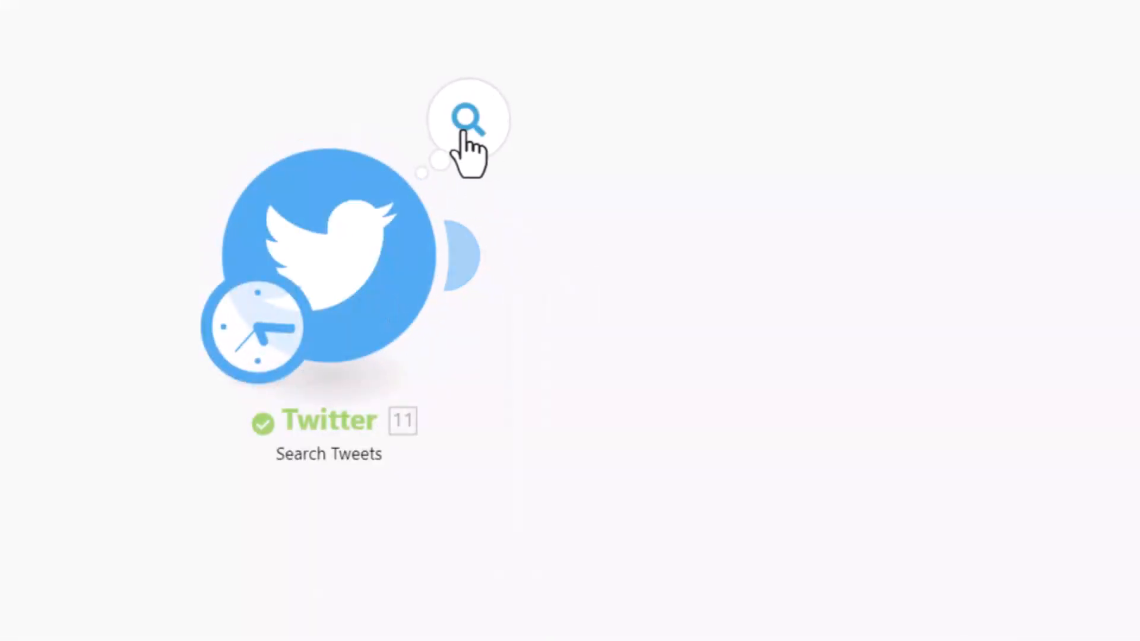
click(470, 120)
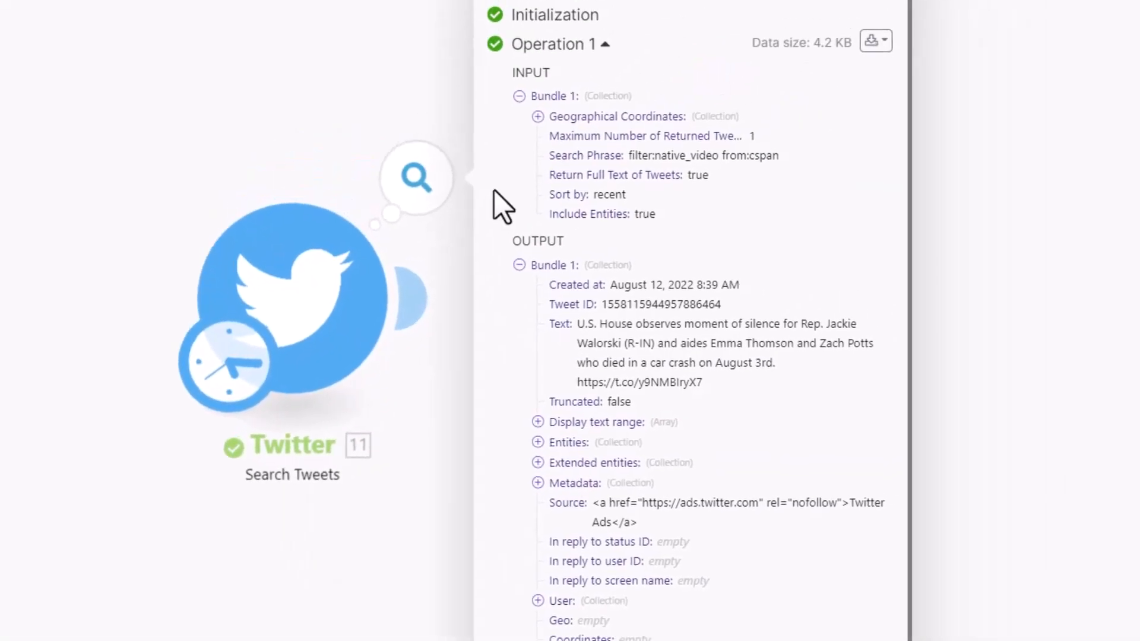
scroll(down, 3)
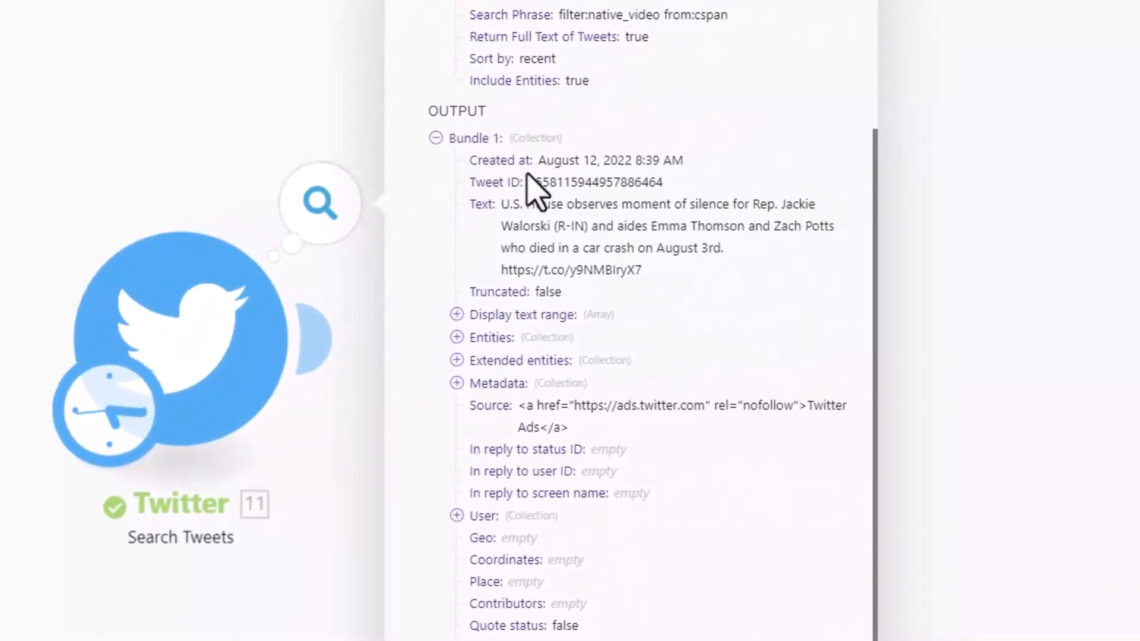
drag(479, 161, 684, 160)
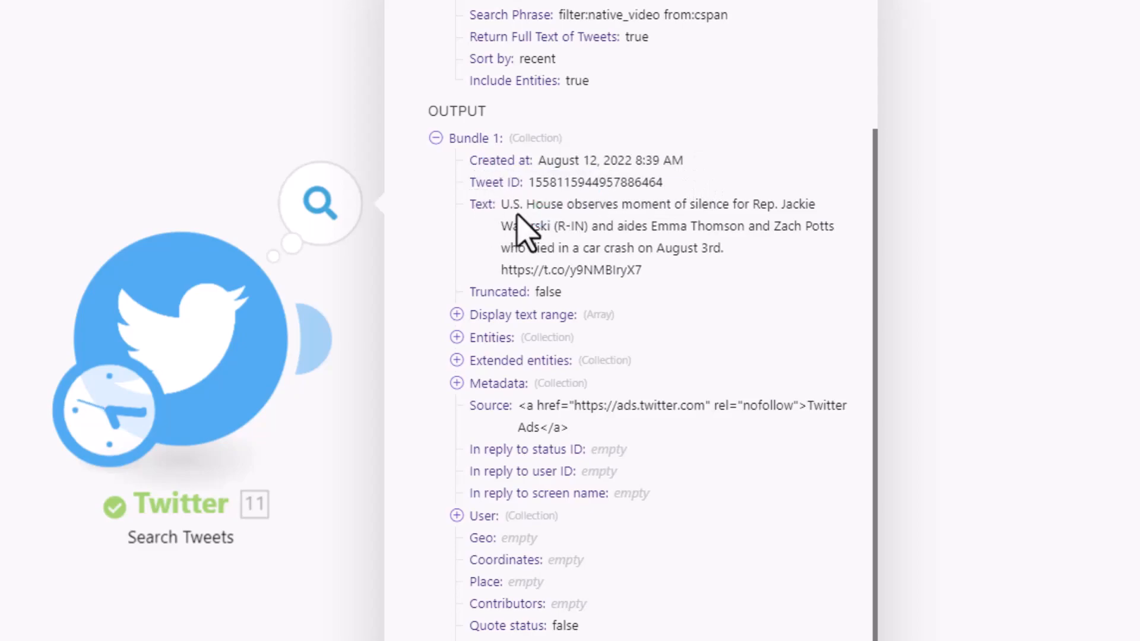
drag(500, 203, 658, 203)
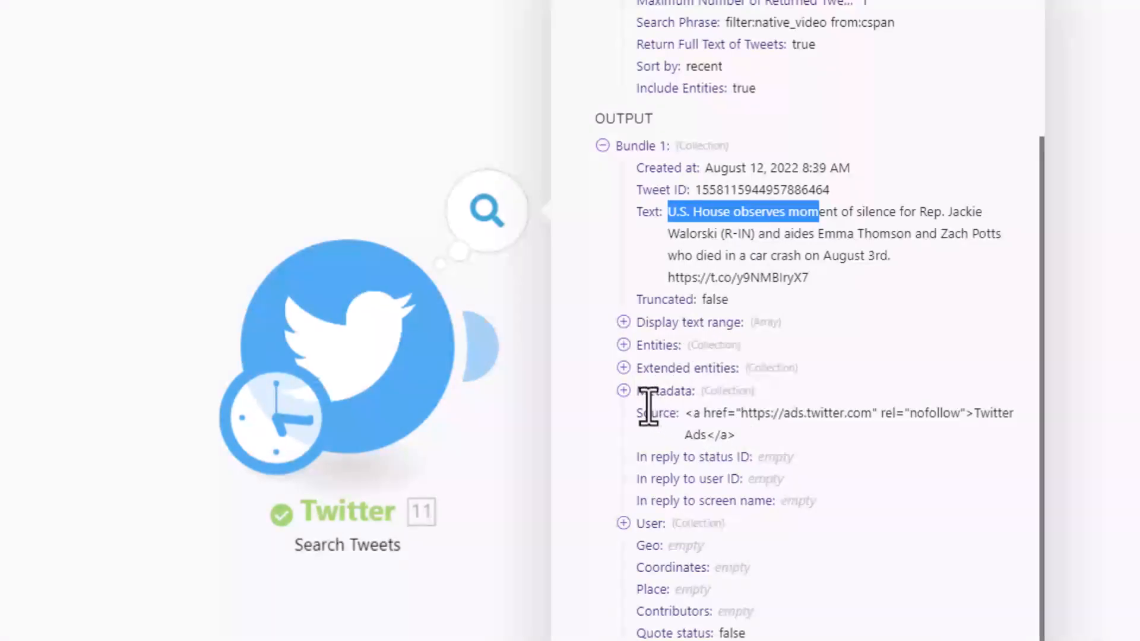
scroll(down, 3)
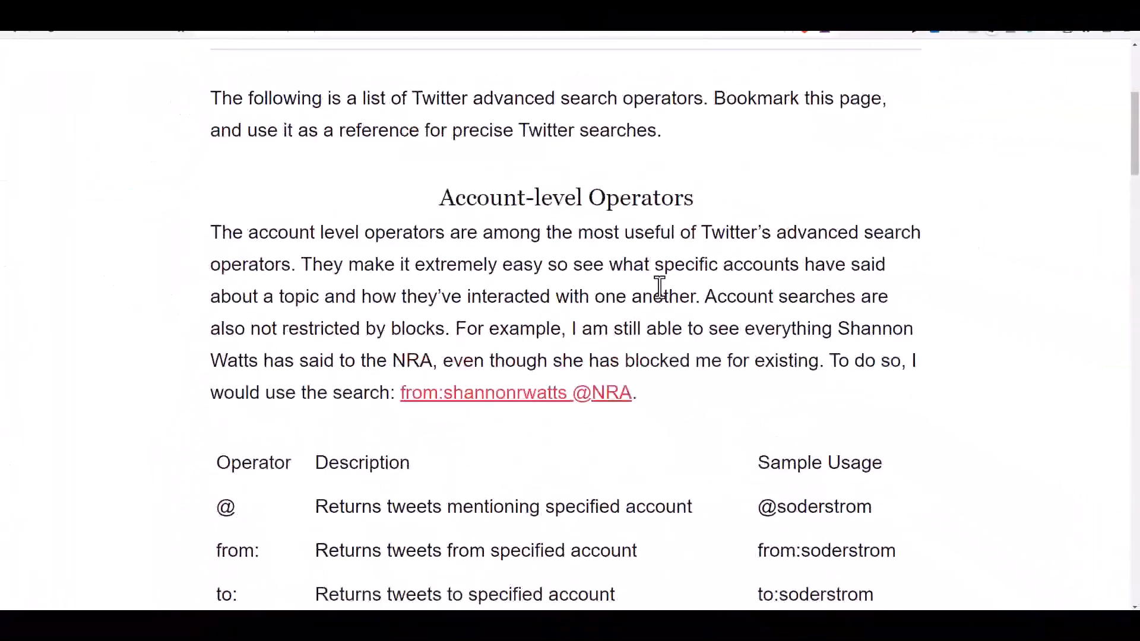
Scroll through the account-level operators table on the Twitter Search Cheat Sheet
scroll(up, 3)
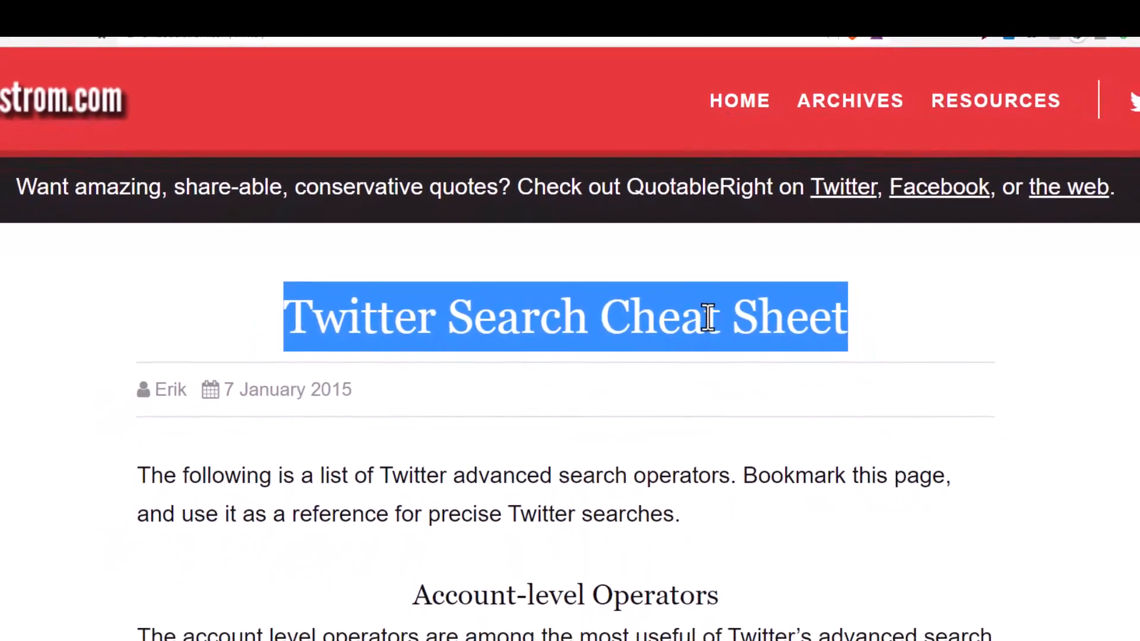
scroll(down, 3)
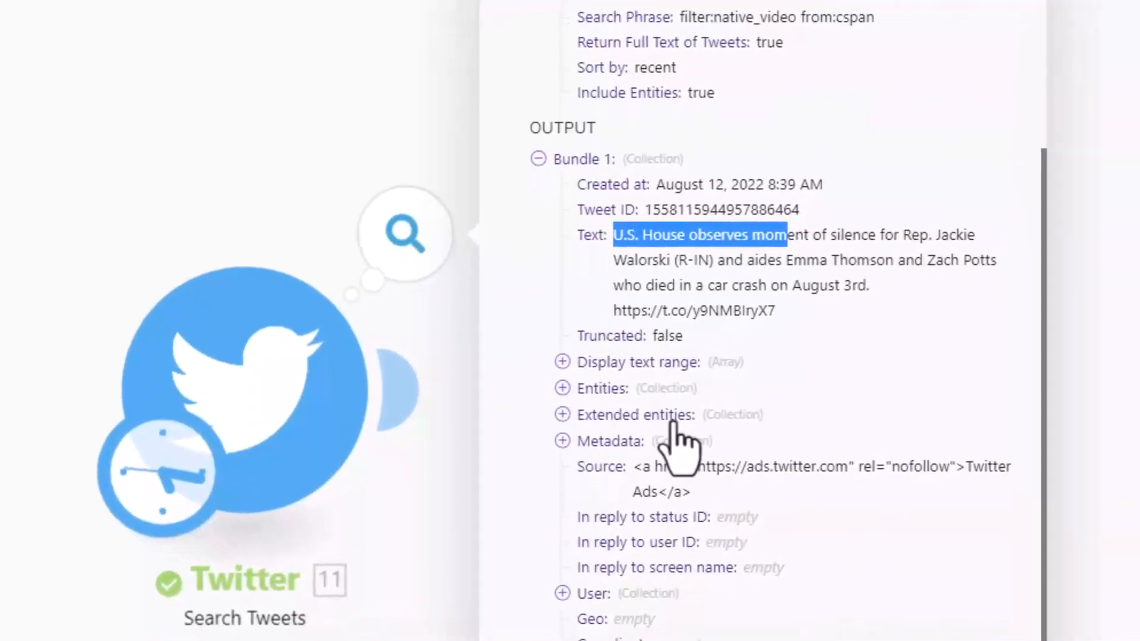
Expand Extended entities > Media > video_info > variants to see the MP4 URLs, then close the output
click(563, 414)
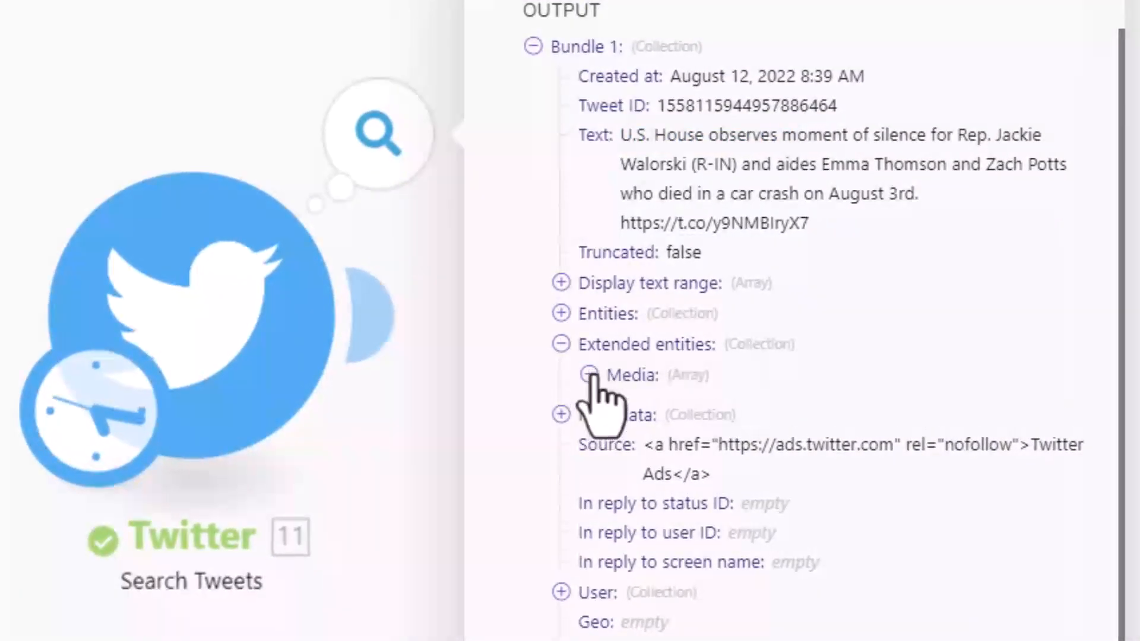
click(588, 375)
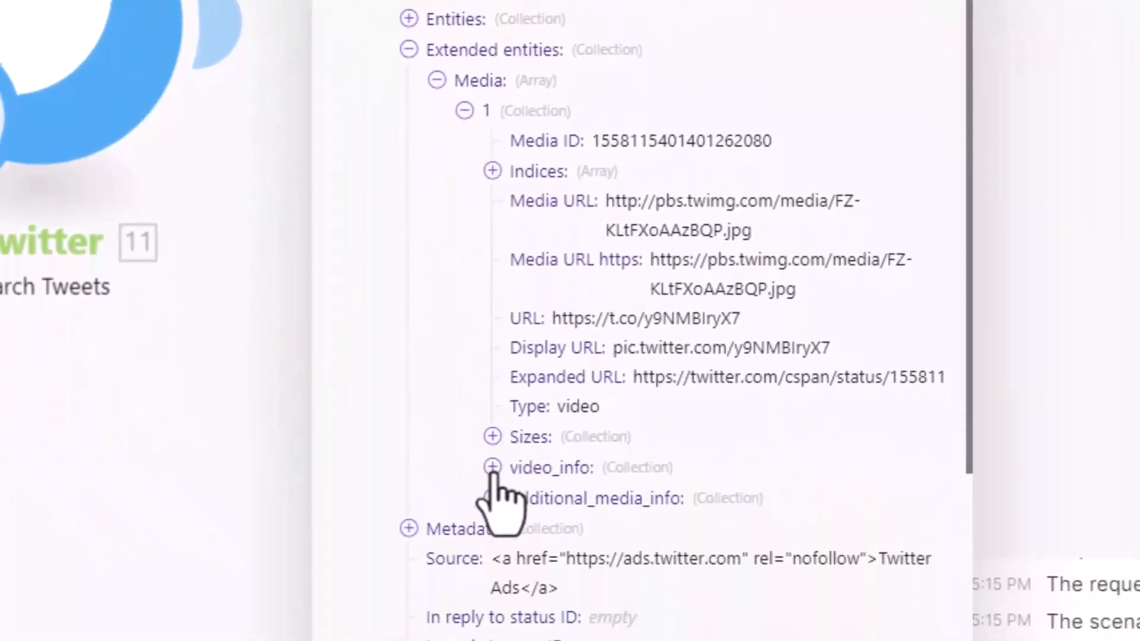
click(493, 467)
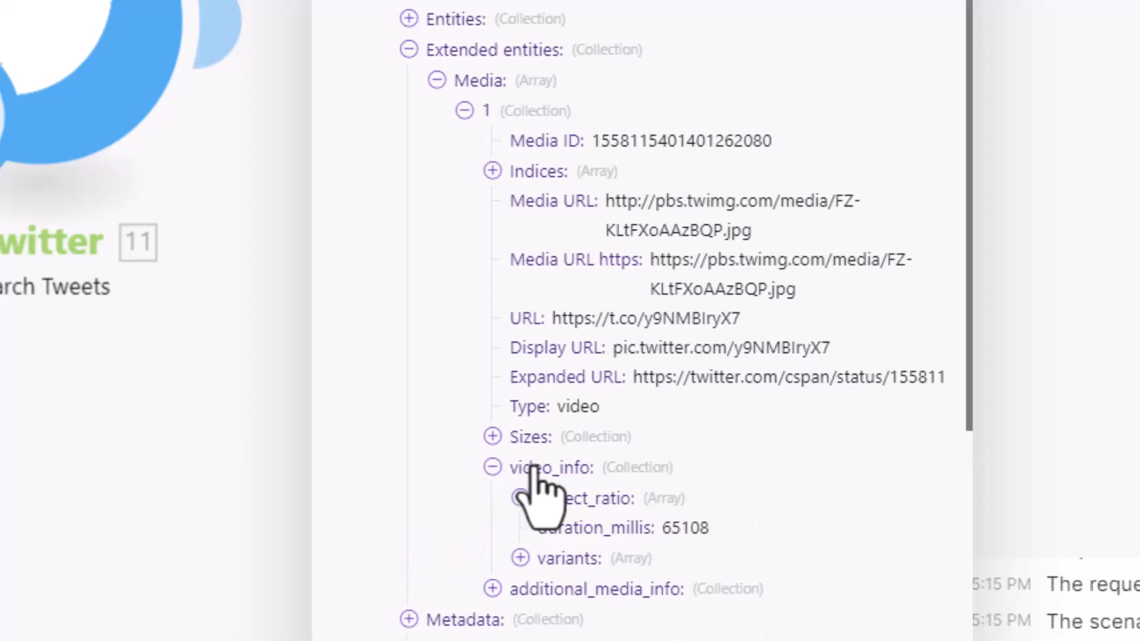
scroll(down, 3)
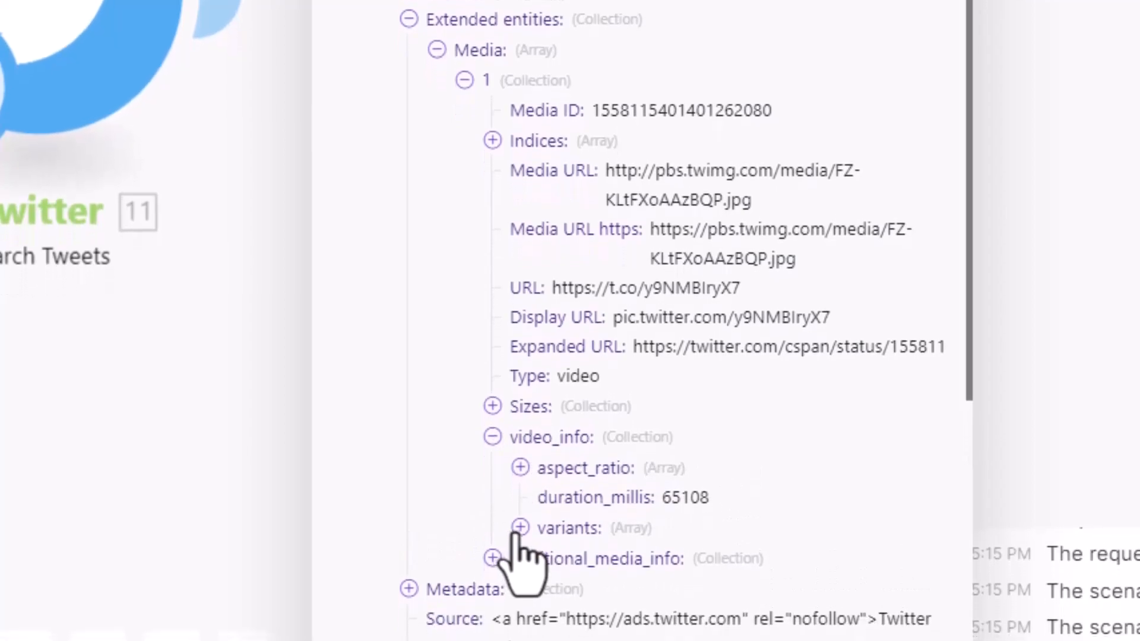
click(520, 527)
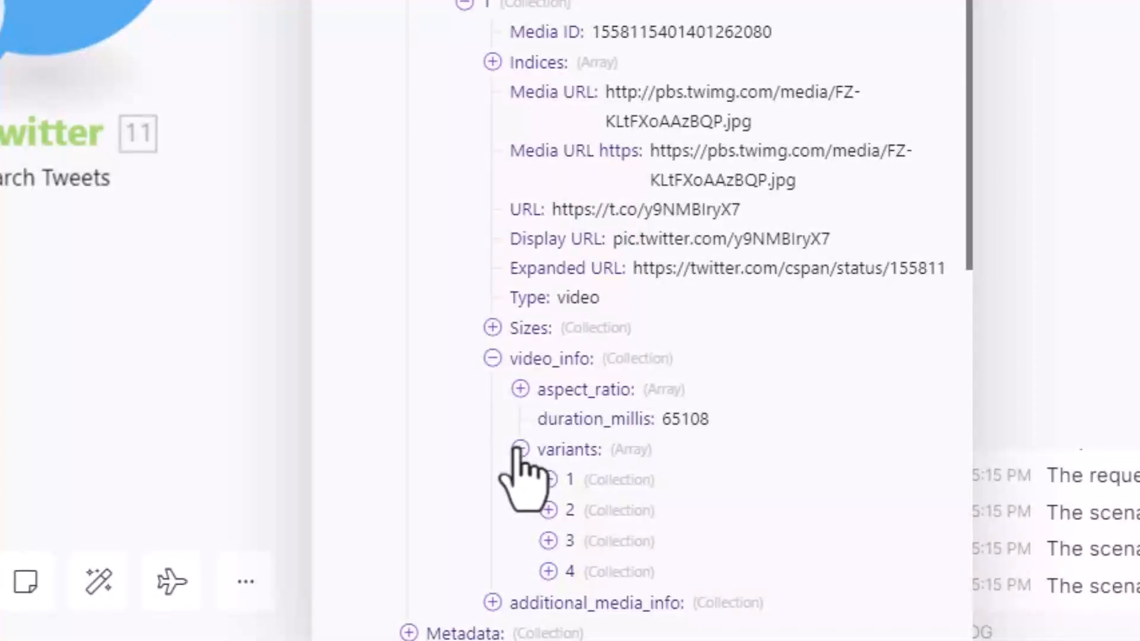
click(520, 448)
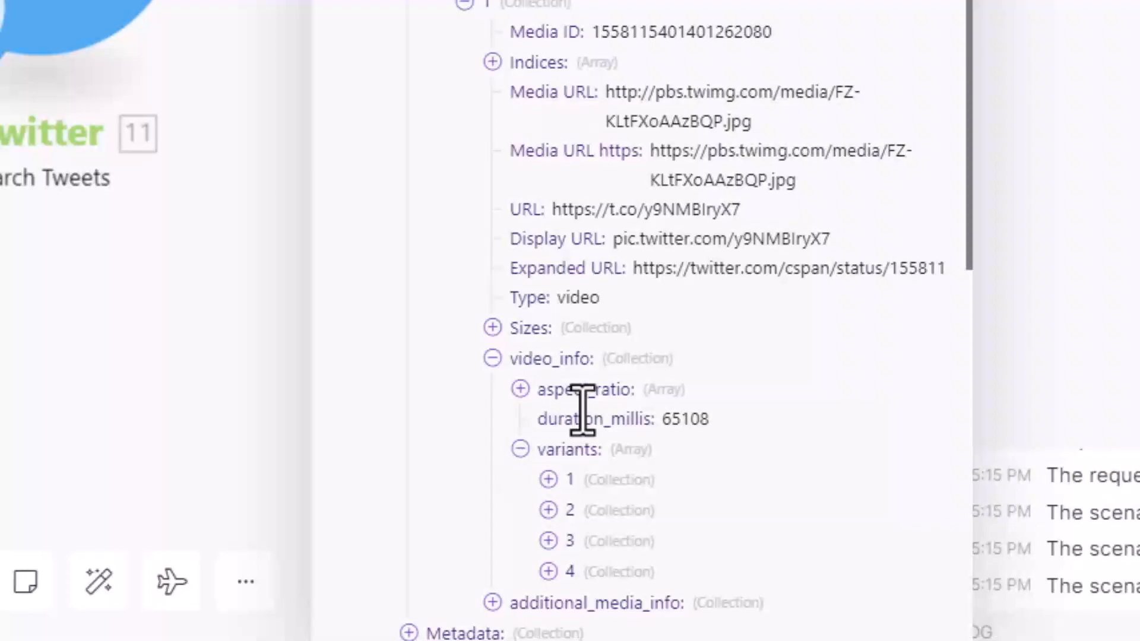
click(547, 478)
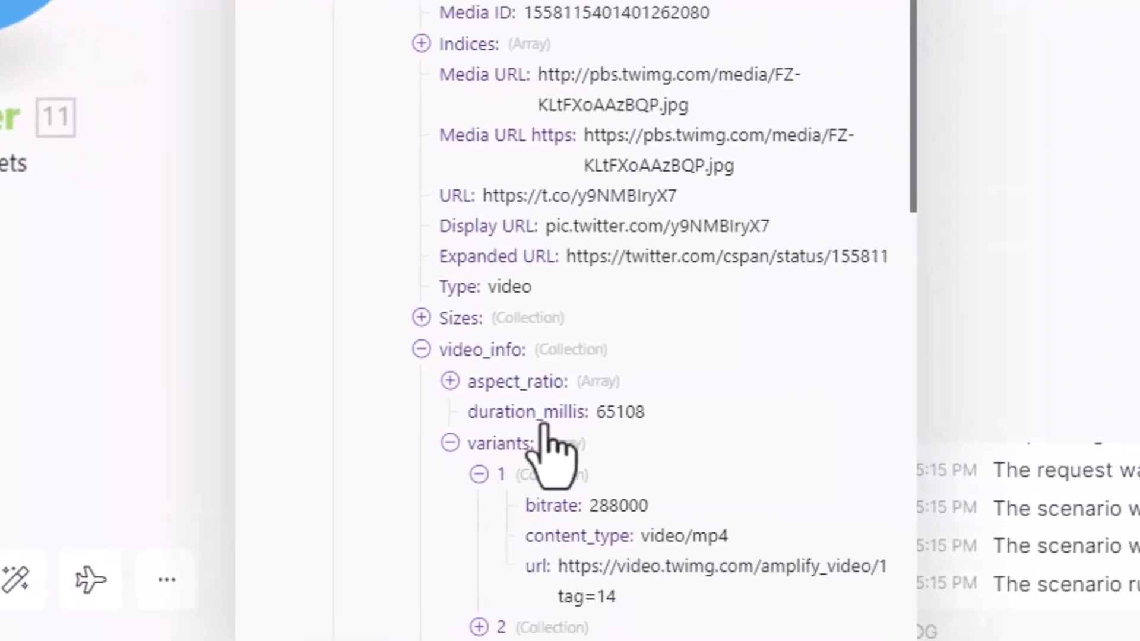
scroll(down, 3)
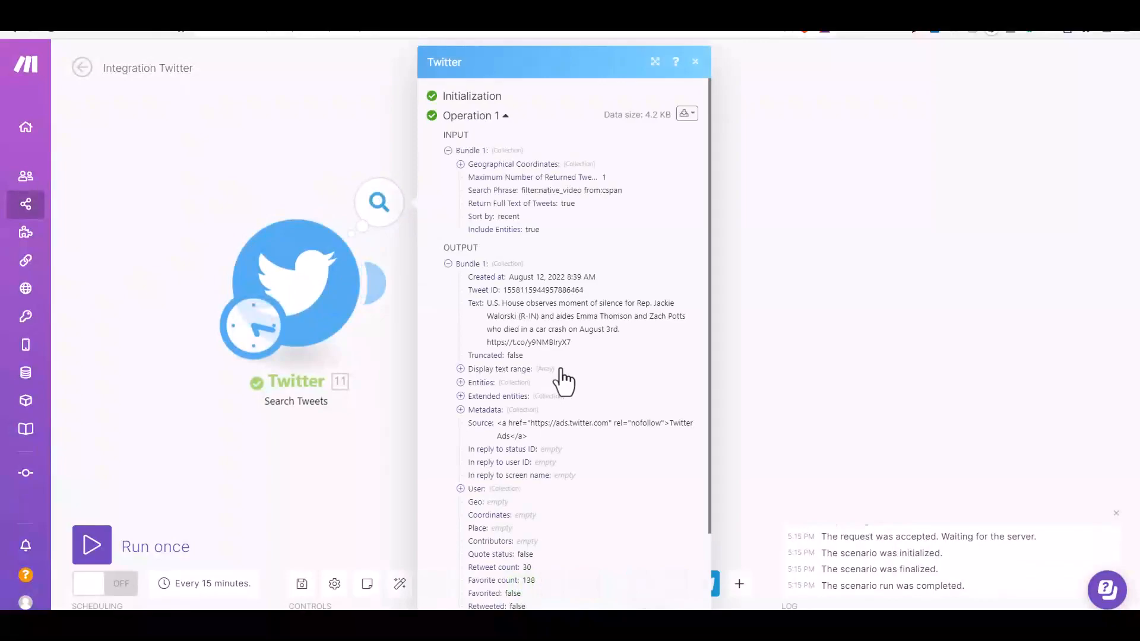
scroll(down, 3)
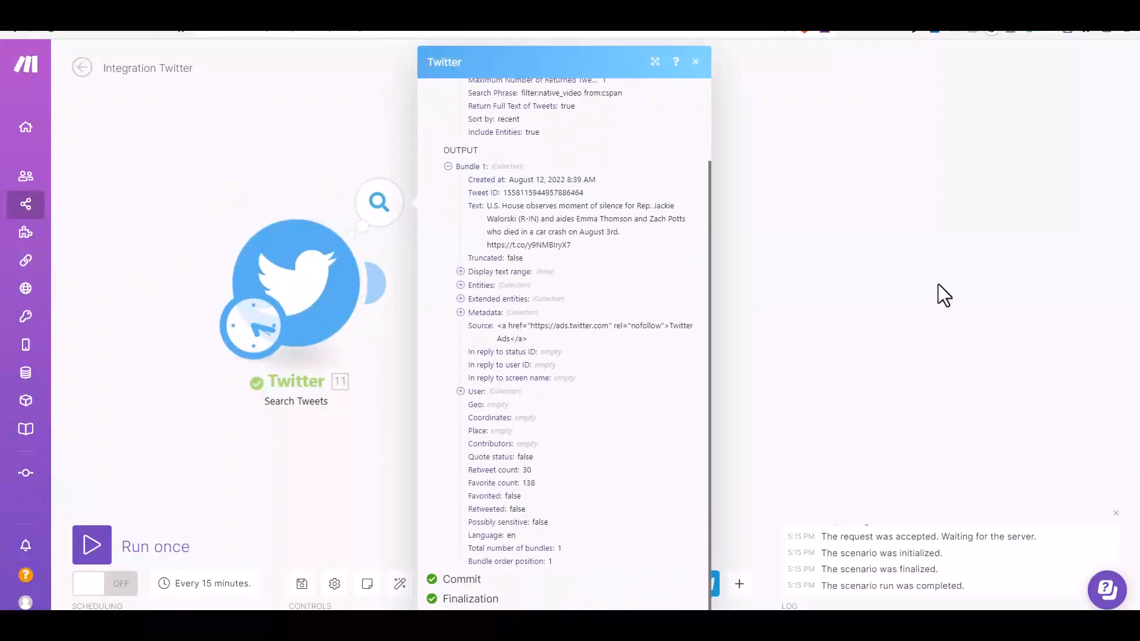
click(695, 62)
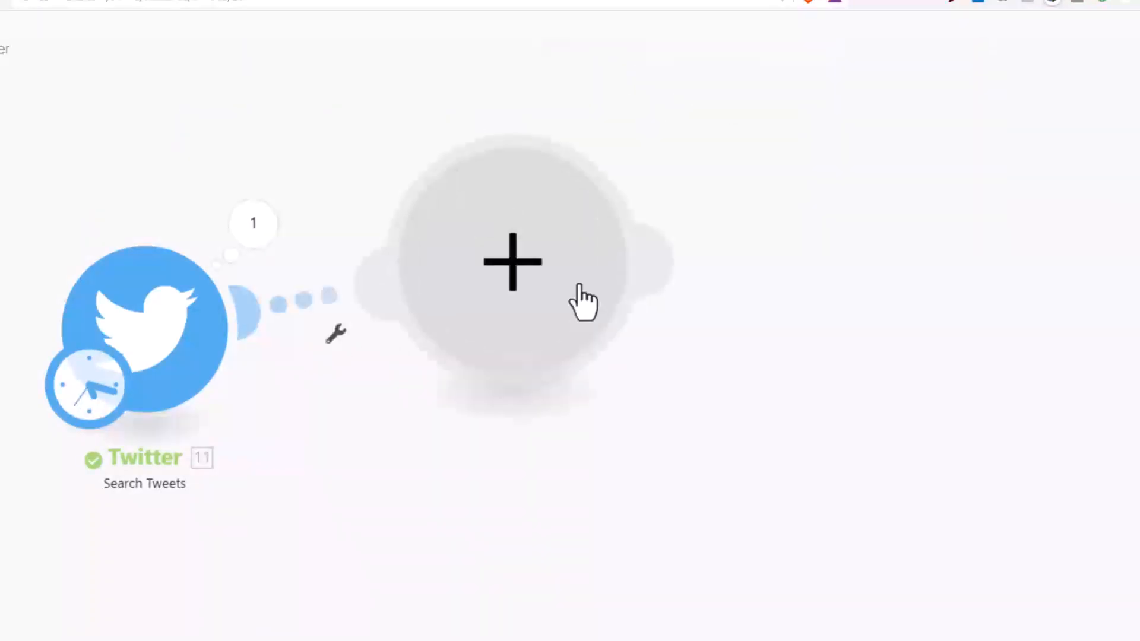
Add a Telegram Bot media-sending module after the Twitter search and open its settings
click(511, 261)
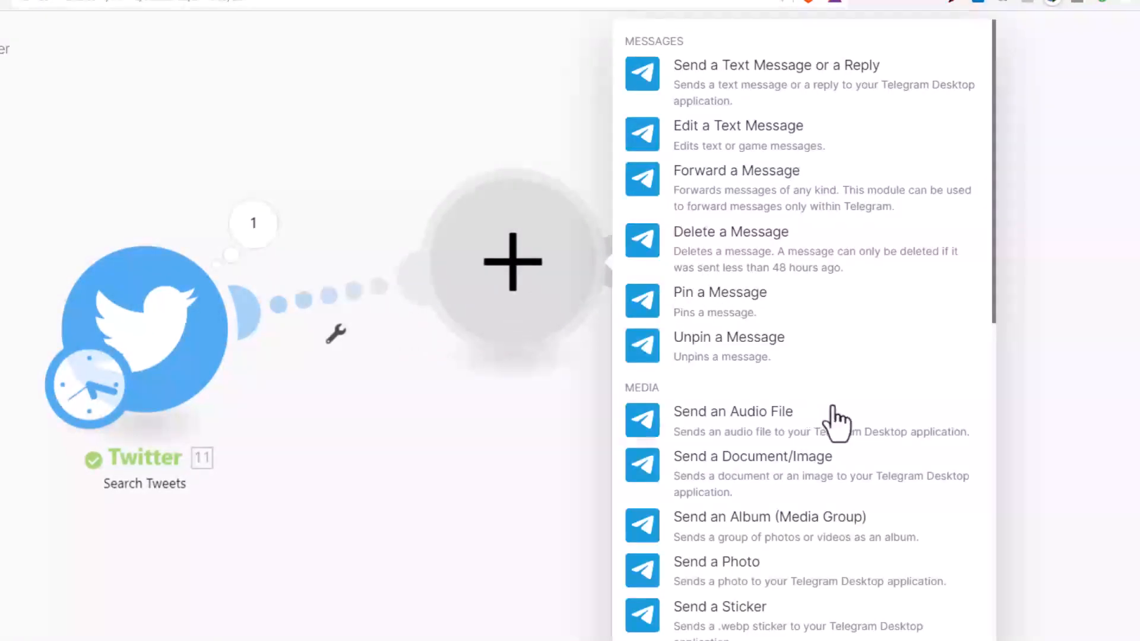
scroll(down, 3)
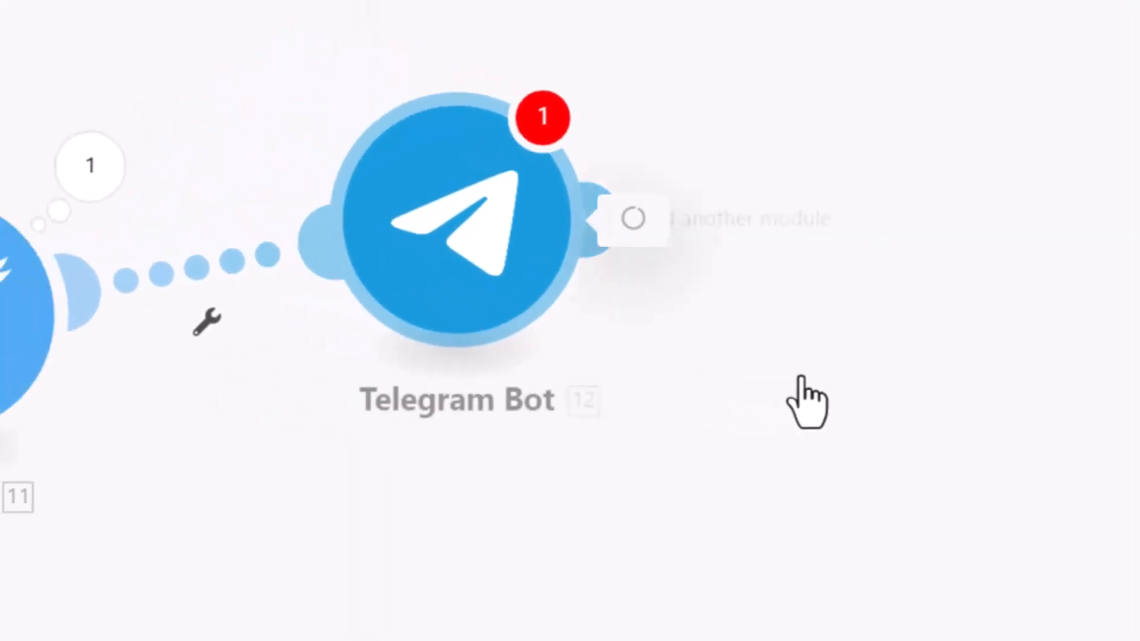
click(450, 215)
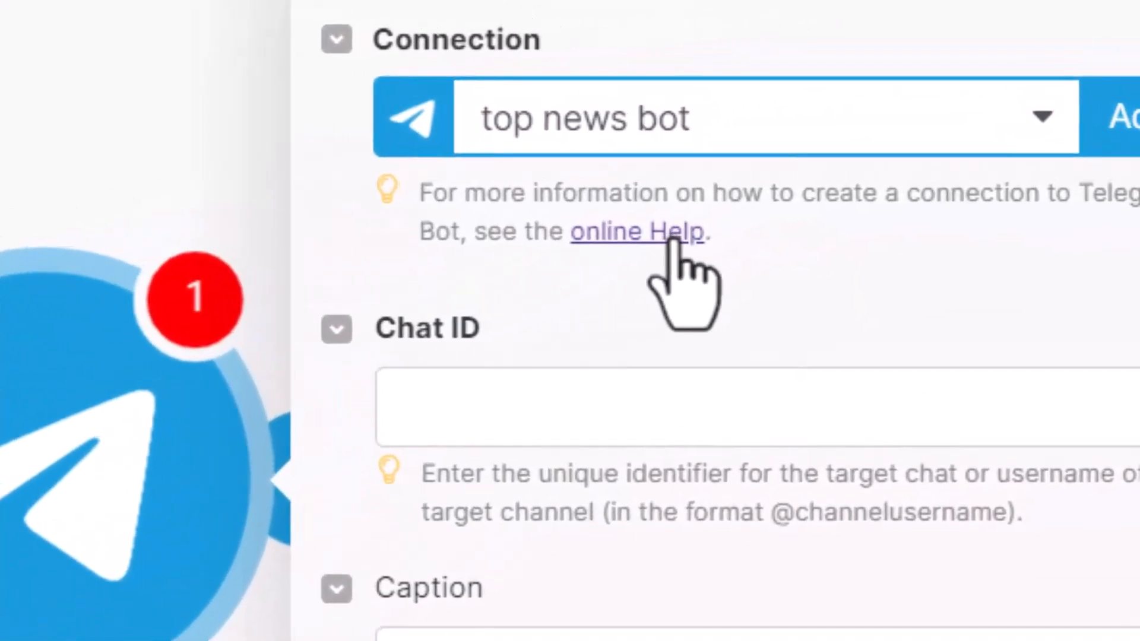
mouse_move(657, 273)
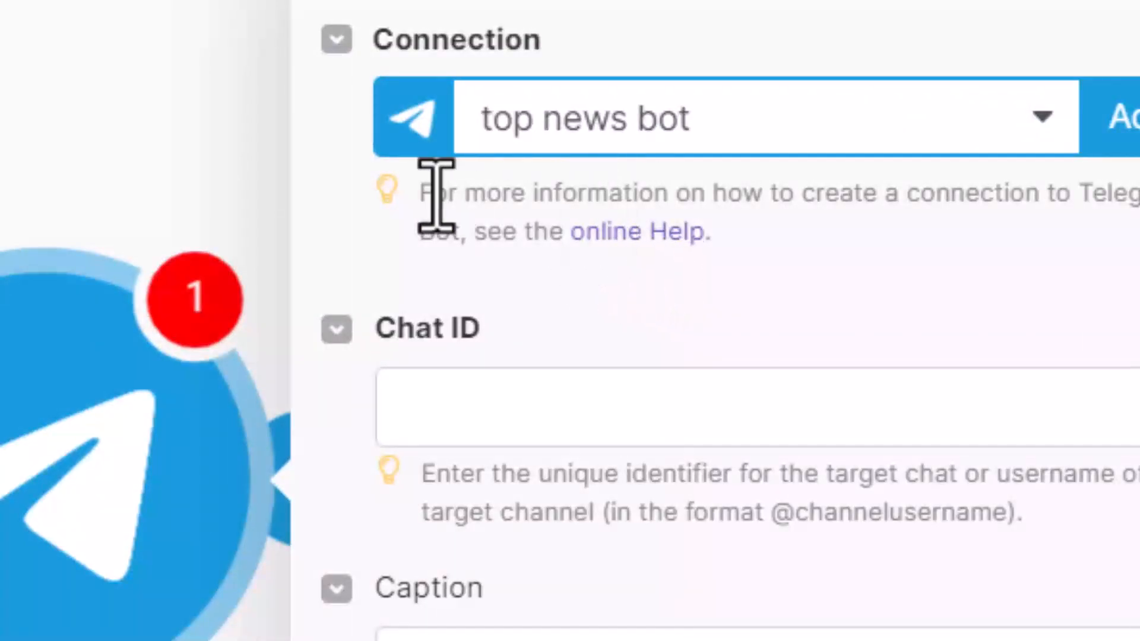
mouse_move(617, 242)
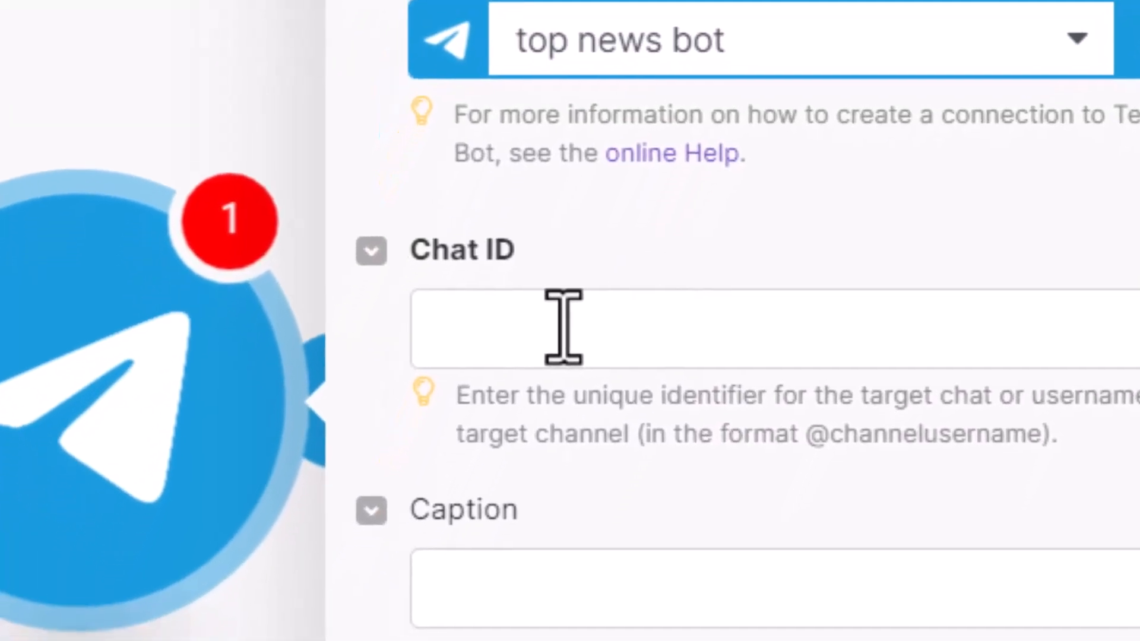
scroll(down, 3)
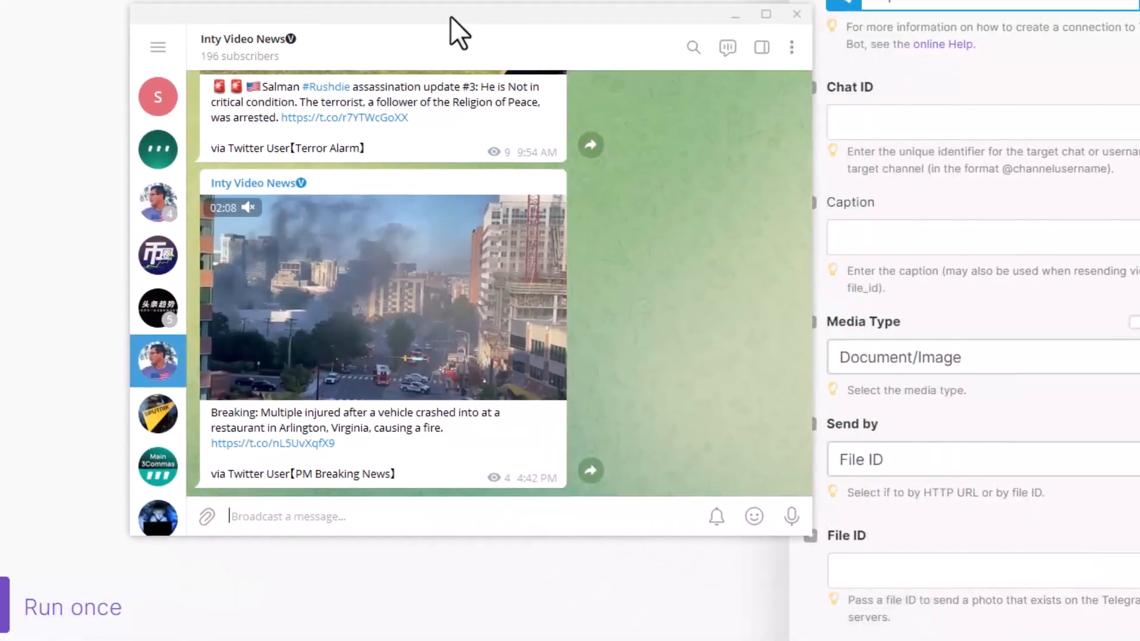
Bring the Telegram Desktop window with the Inty Video News channel forward
click(244, 39)
text(@intynews)
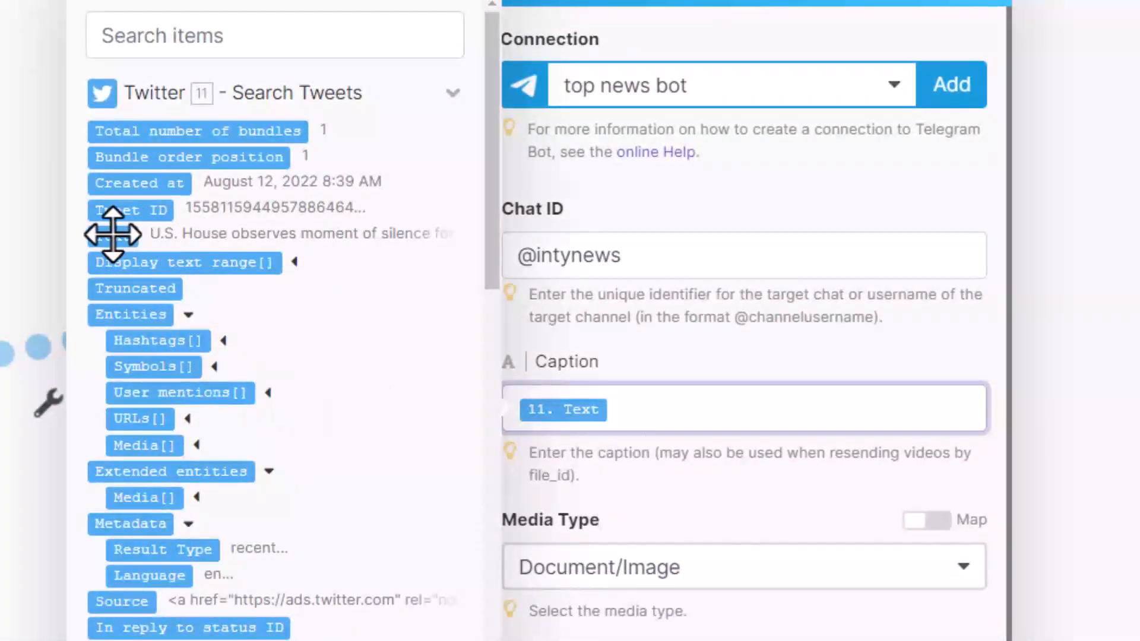
mouse_move(303, 269)
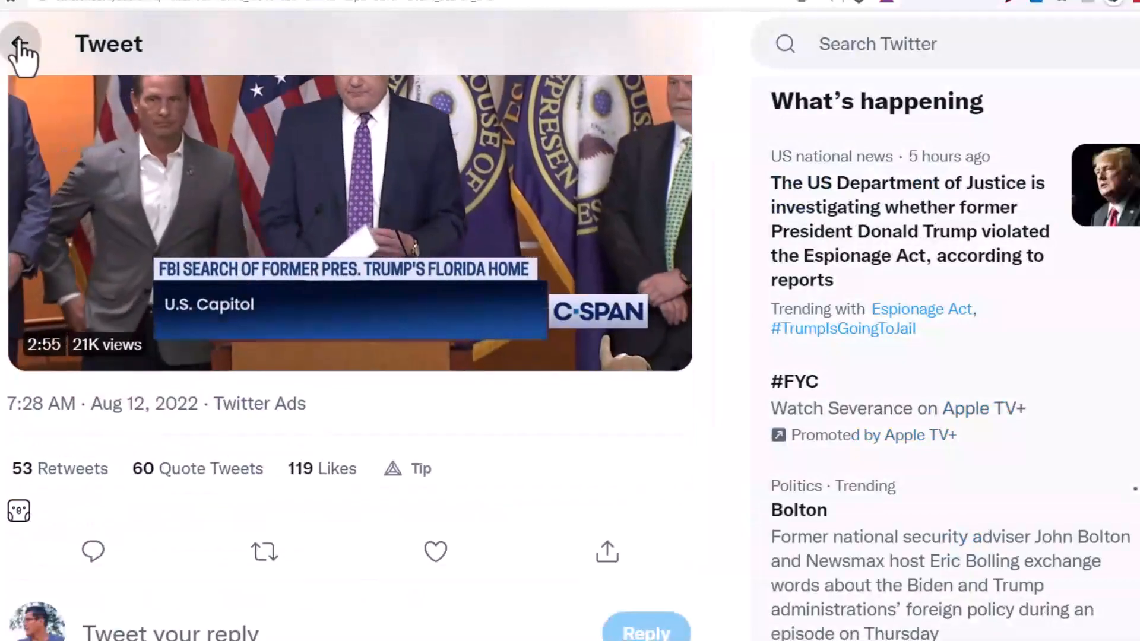
Return from the C-SPAN tweet page to the Make.com Telegram module
click(19, 41)
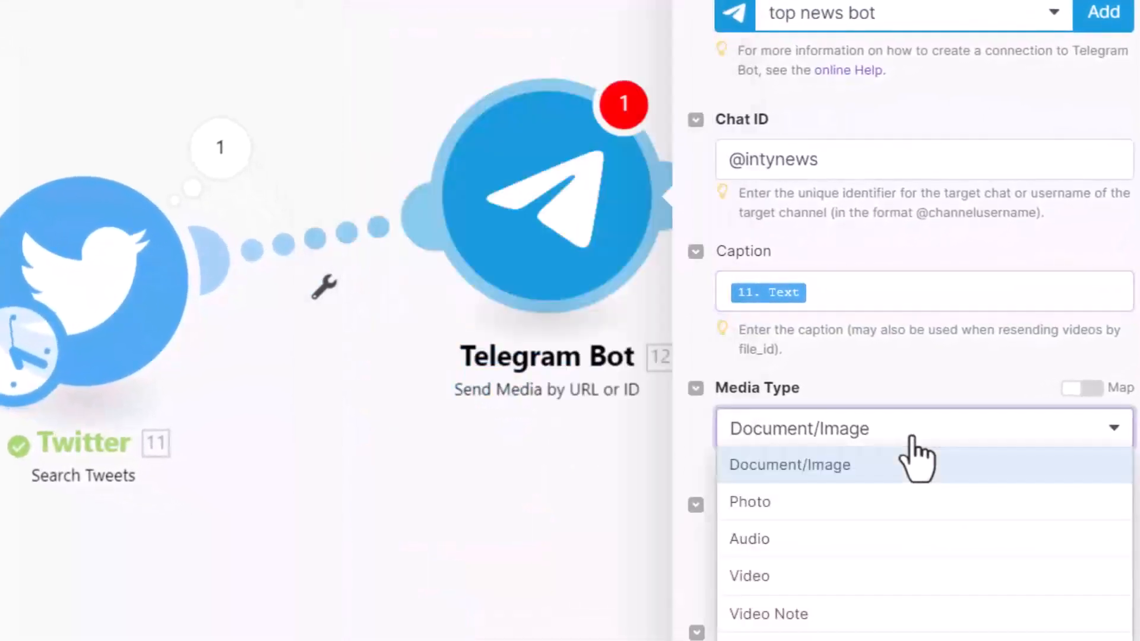
Set the Telegram media type to video and run the scenario once
click(749, 576)
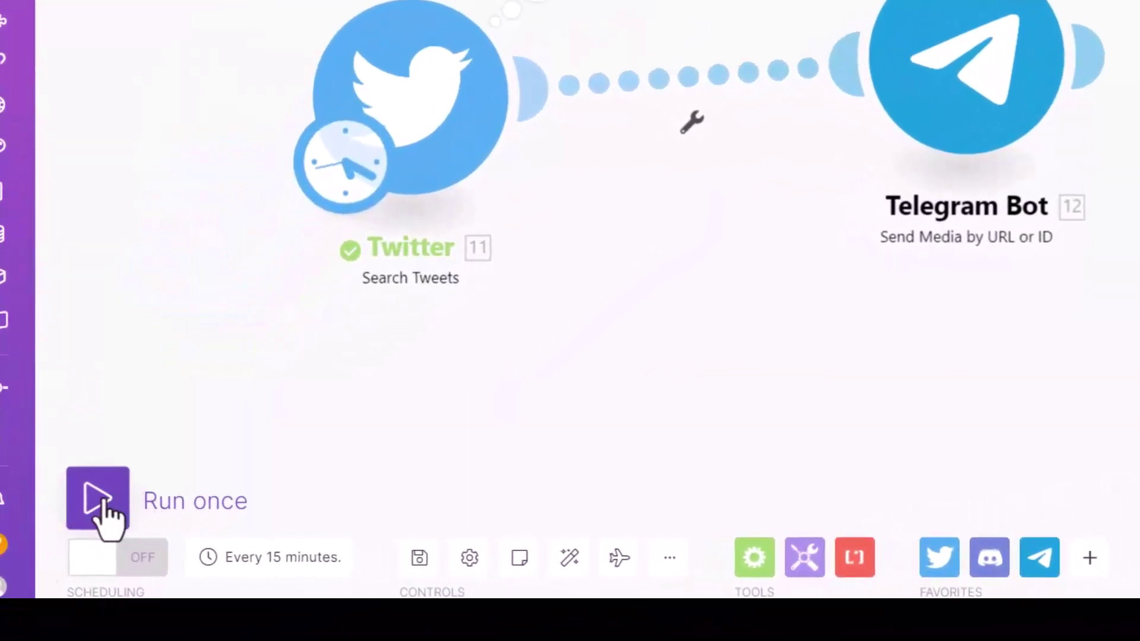
click(97, 500)
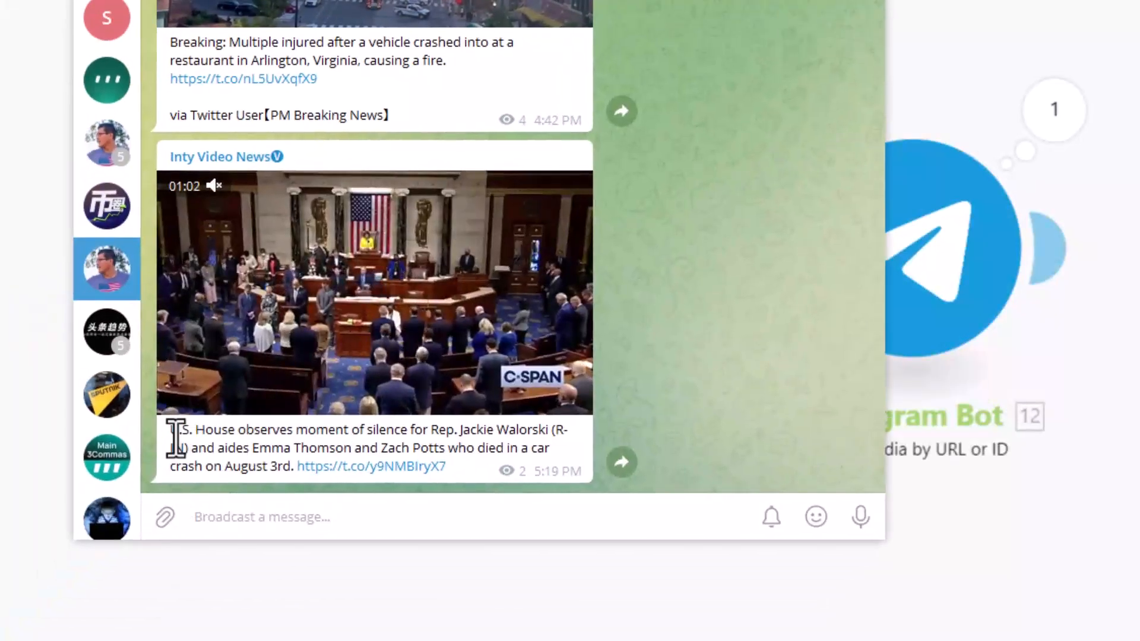
Highlight the posted C-SPAN video's caption in the channel to verify it matches the tweet text
drag(174, 428, 516, 466)
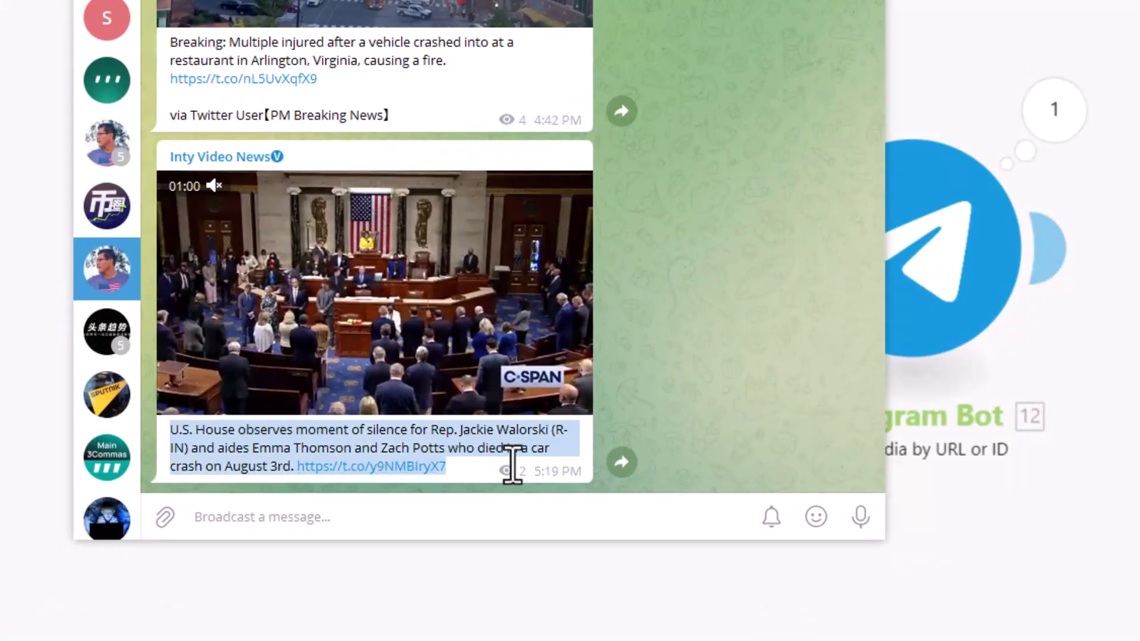
click(368, 309)
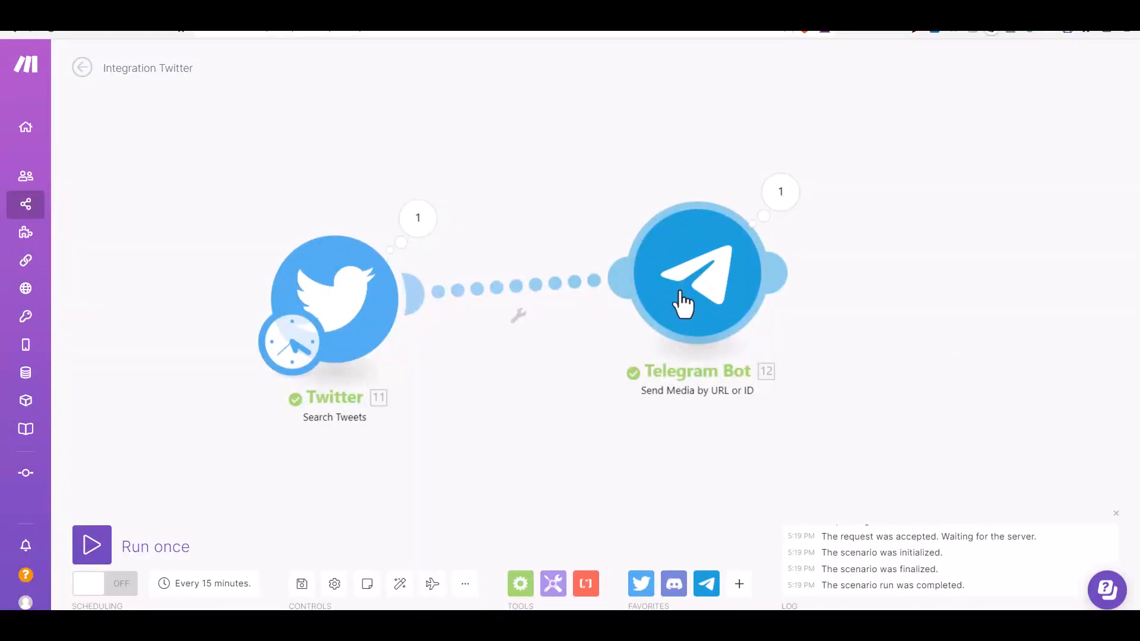
mouse_move(656, 311)
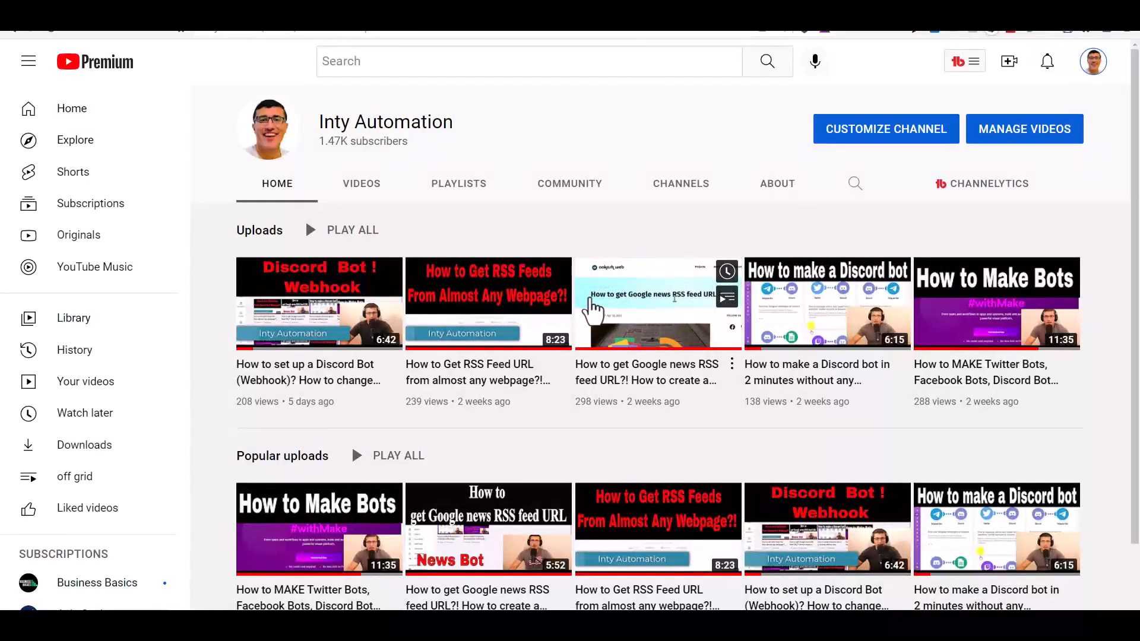
mouse_move(596, 312)
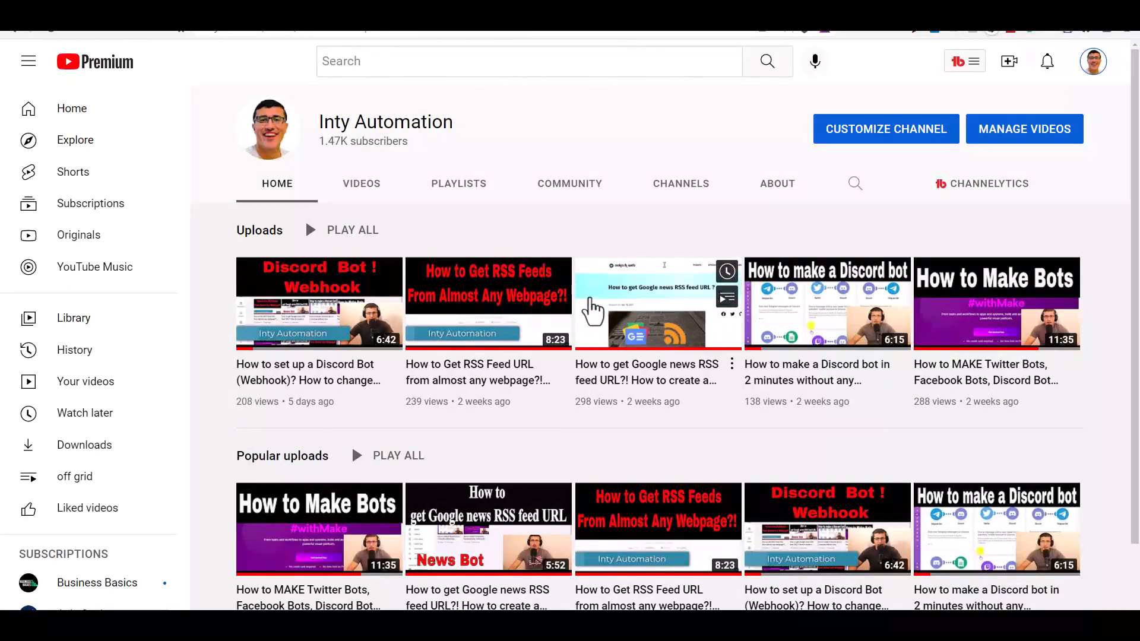